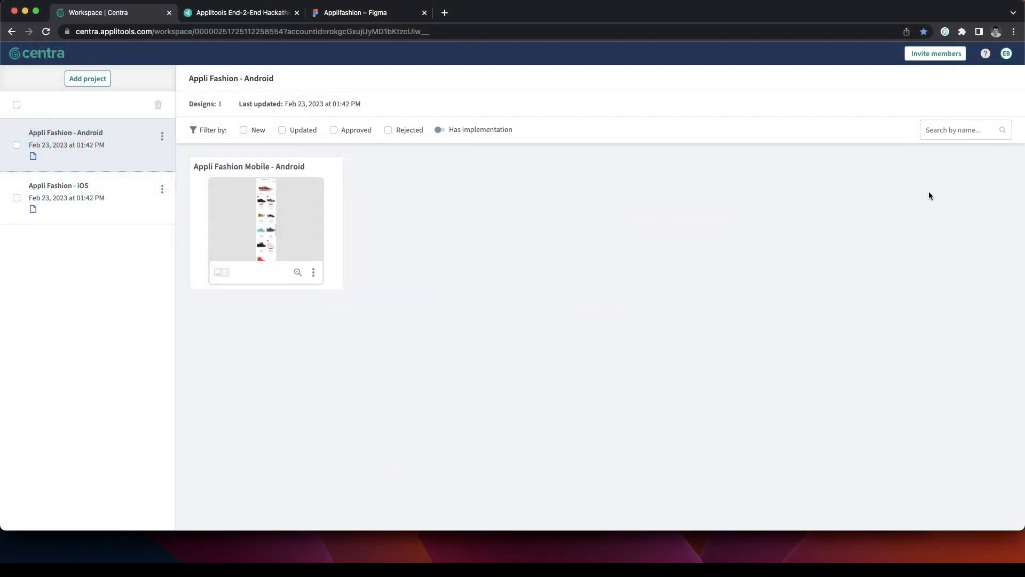
pyautogui.moveTo(86, 198)
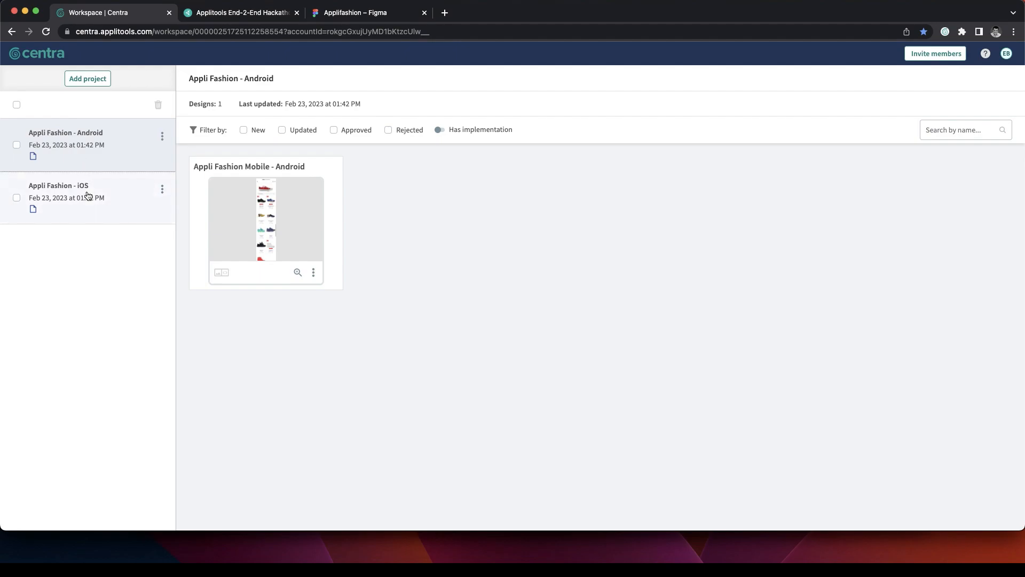
# - Open the Appli Fashion - iOS project from the project list
pyautogui.click(59, 185)
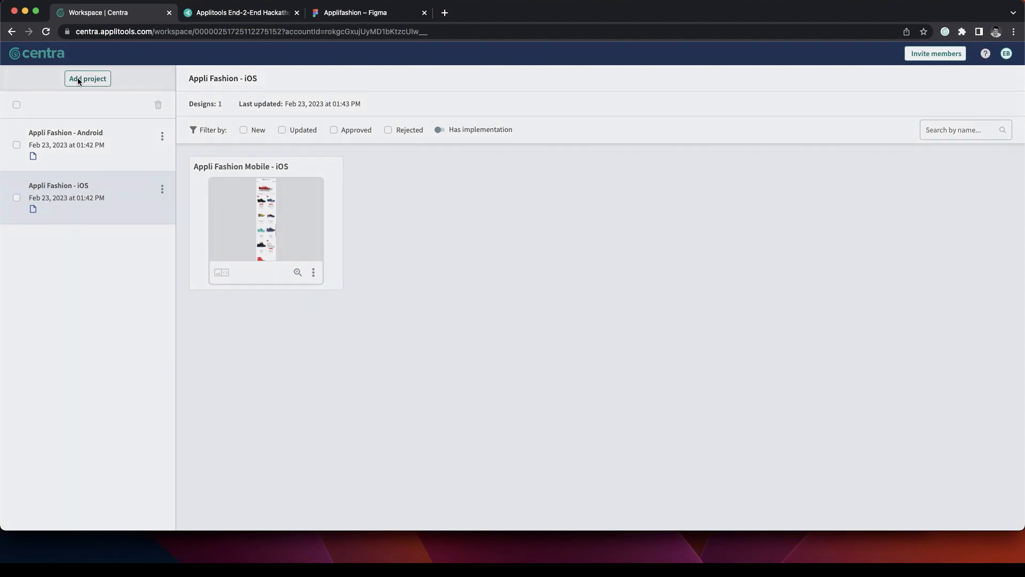
# - Start adding a new project to reach the Upload your designs dialog
pyautogui.click(86, 78)
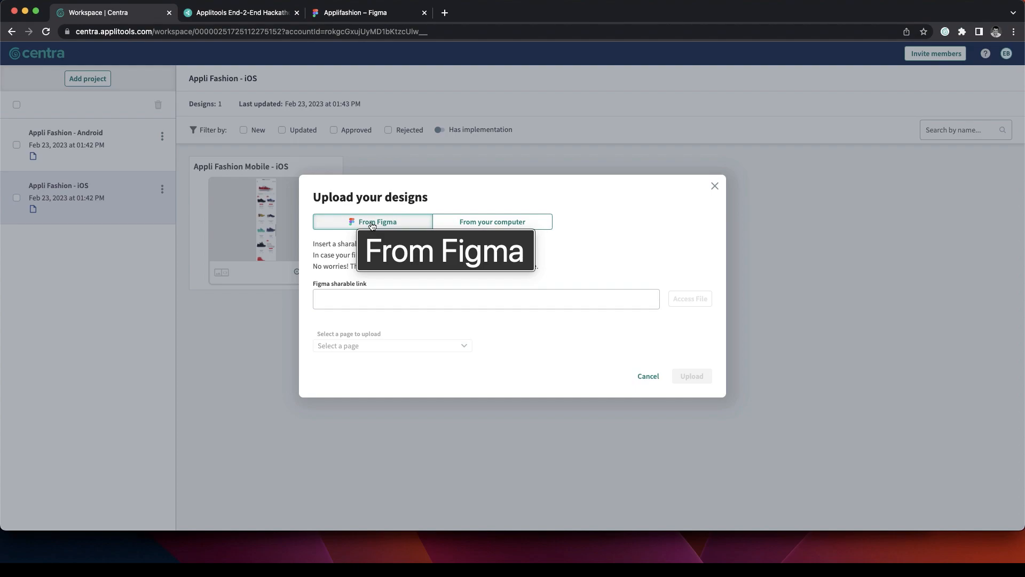
pyautogui.moveTo(491, 221)
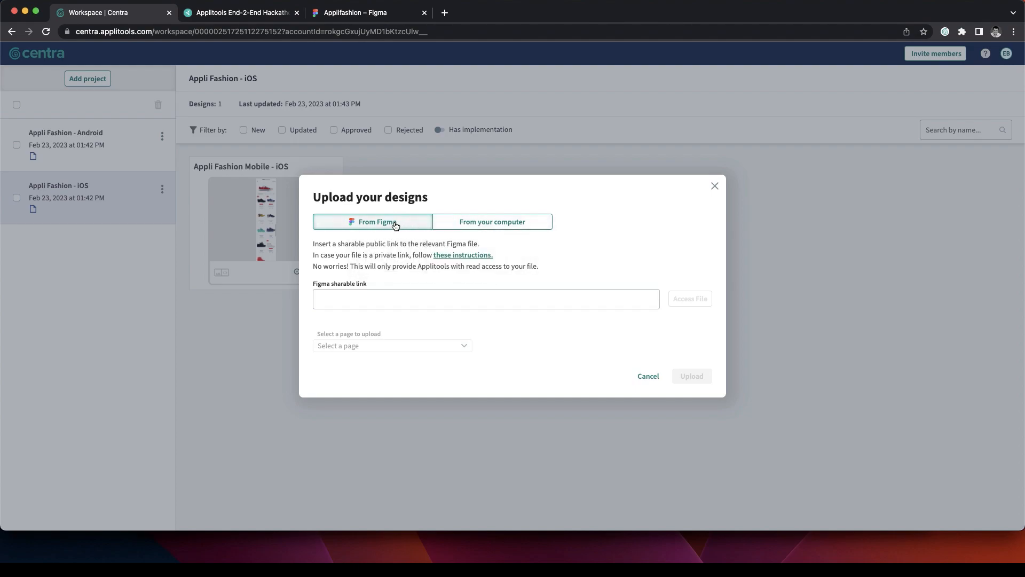
# - Copy the shareable link of the Applifashion file from Figma's Share dialog
pyautogui.click(369, 13)
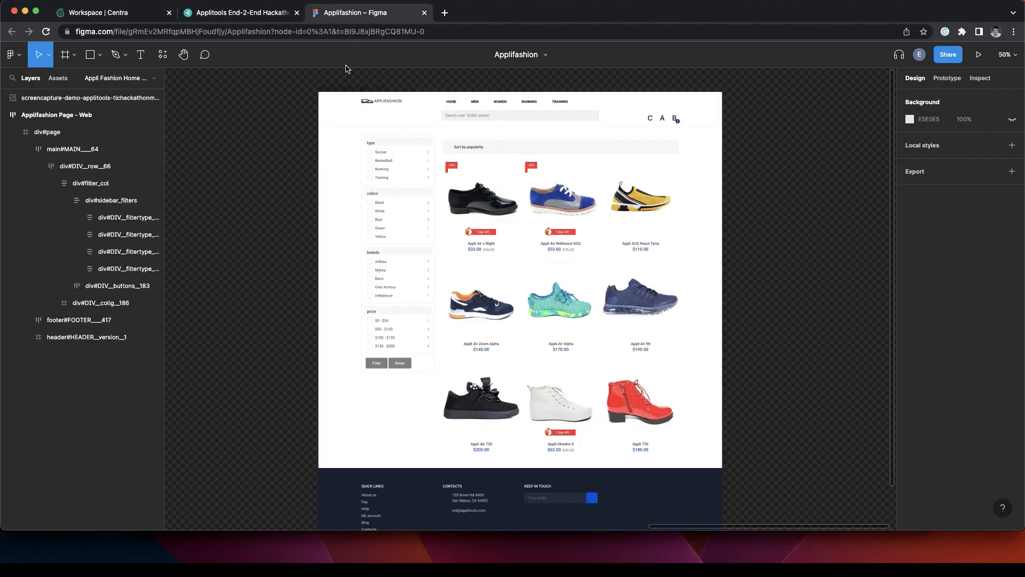
pyautogui.moveTo(242, 138)
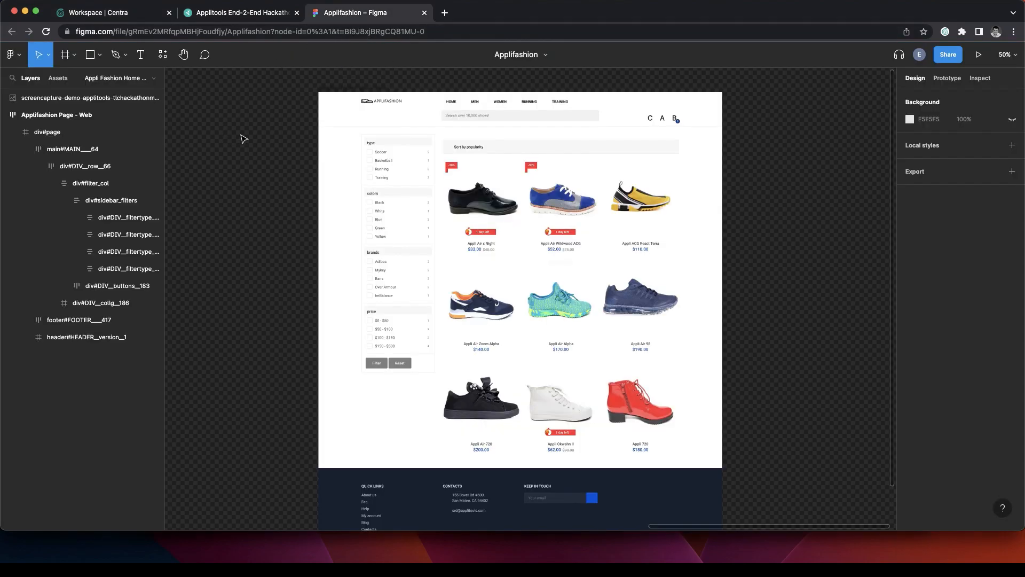
pyautogui.click(947, 54)
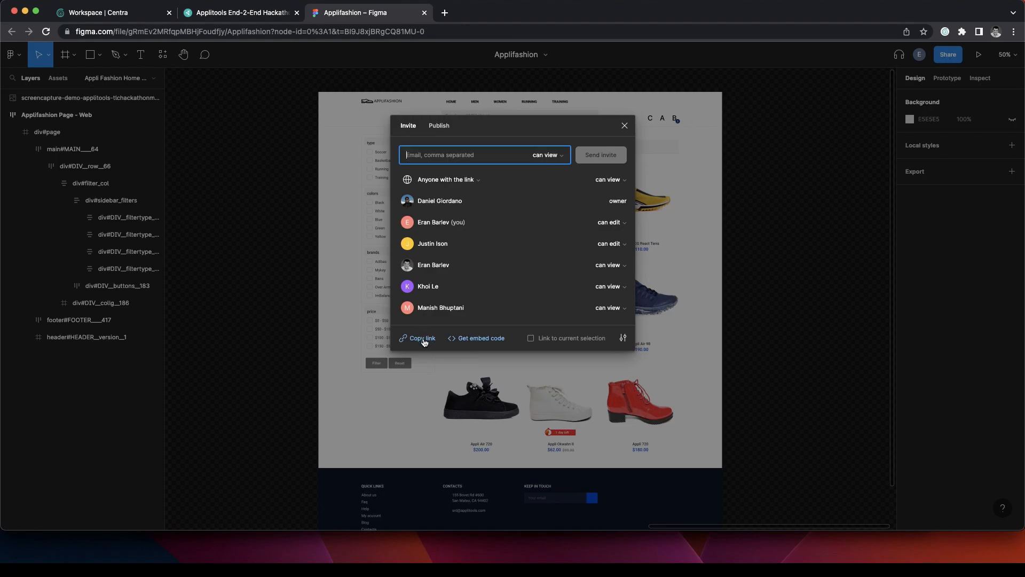
pyautogui.moveTo(423, 342)
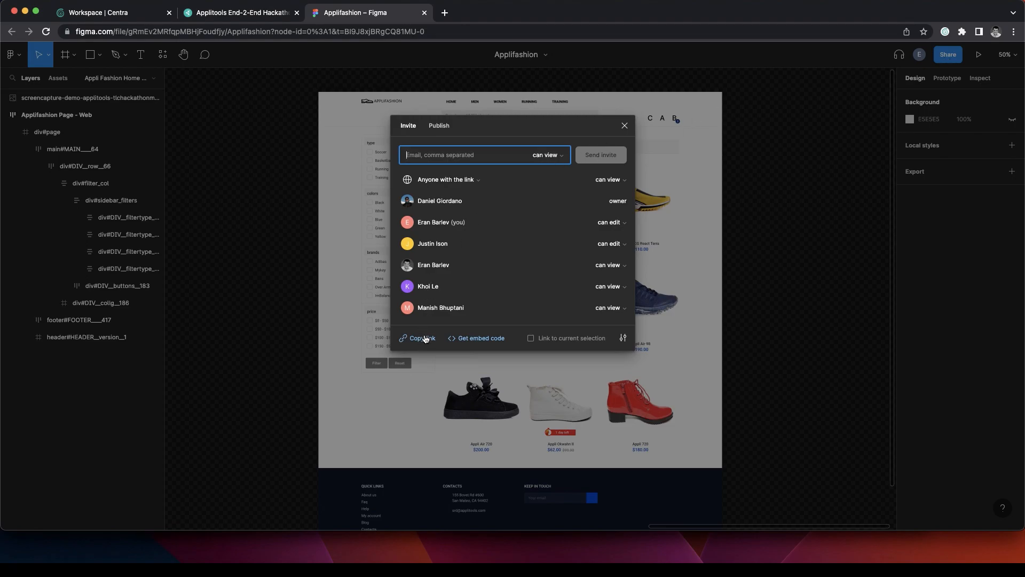
pyautogui.click(113, 13)
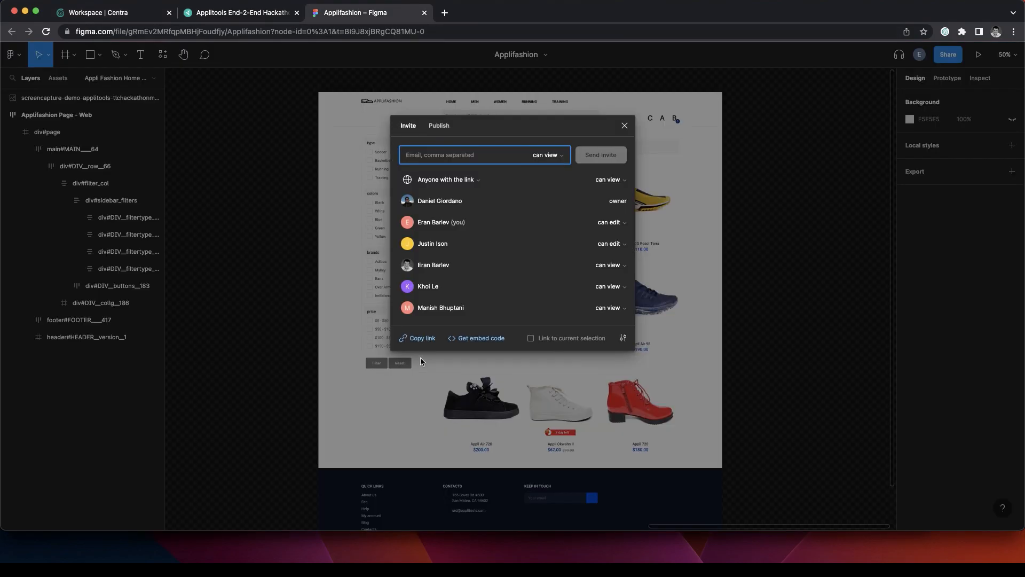
# - Paste the Applifashion Figma link into Centra and access the file's pages
pyautogui.click(98, 13)
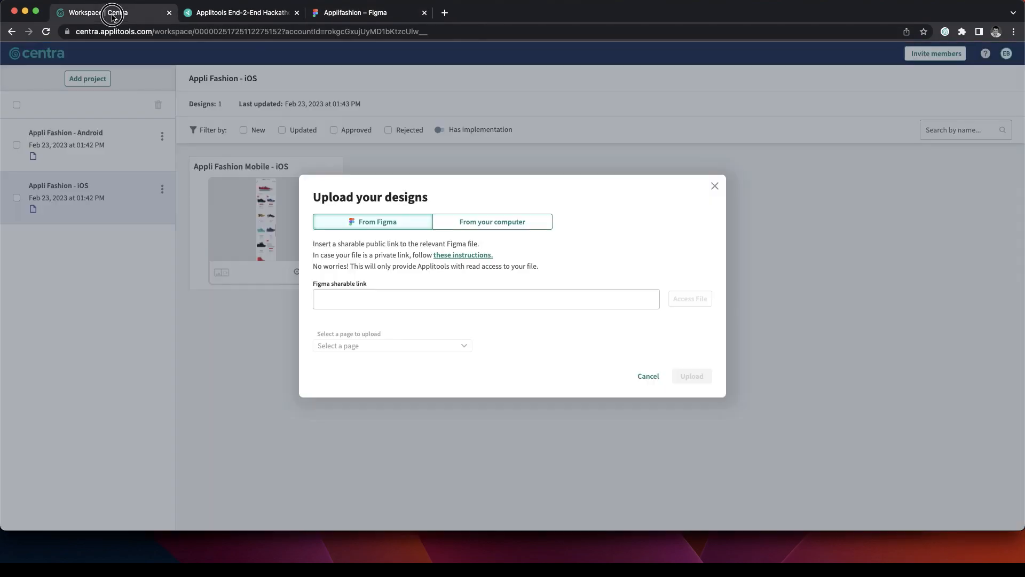
pyautogui.write('https://www.figma.com/file/gRmEv2MRfqpMBHjFoudfjy/Applifashion?node-id=0%3A1&t=BI9J8xjBRgCQ81MU-1')
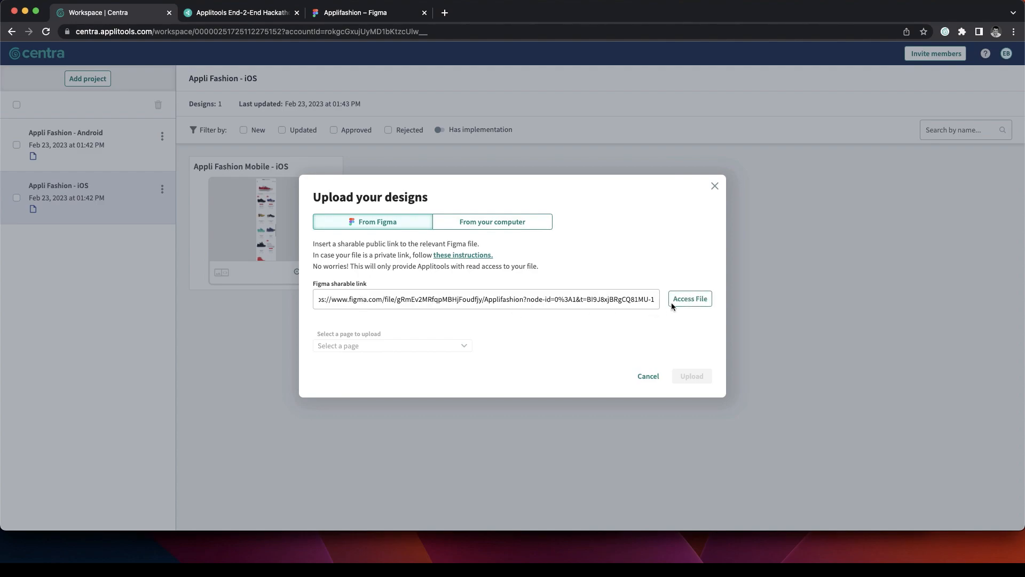
pyautogui.click(689, 299)
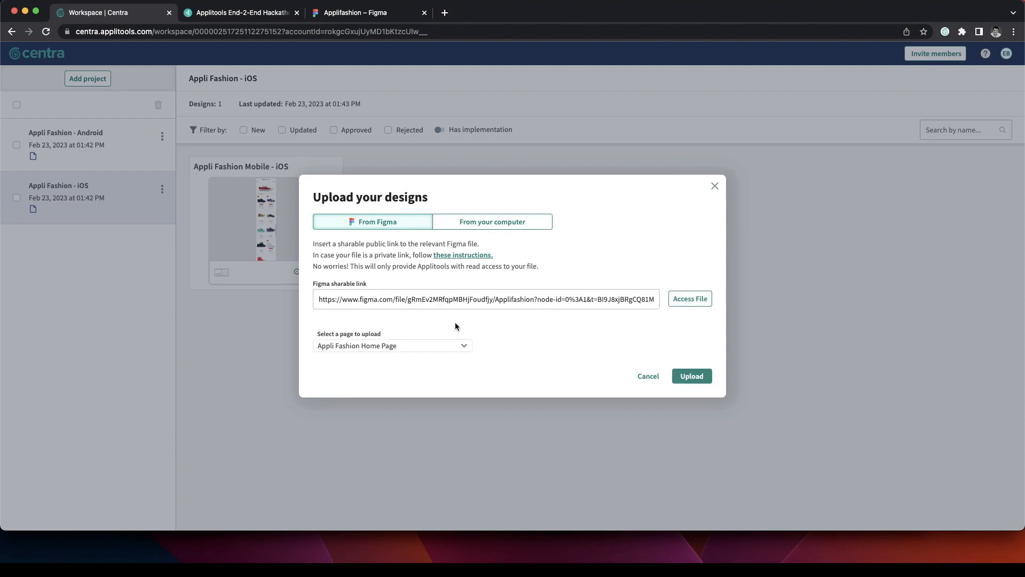
# - Upload the Appli Fashion Home Page page as a new project and finish
pyautogui.click(391, 345)
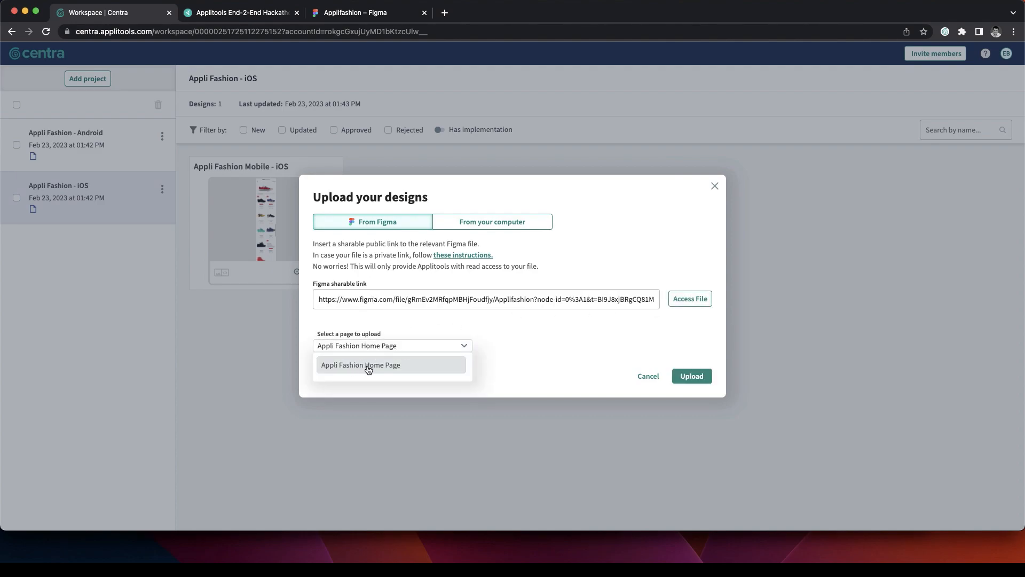
pyautogui.click(361, 366)
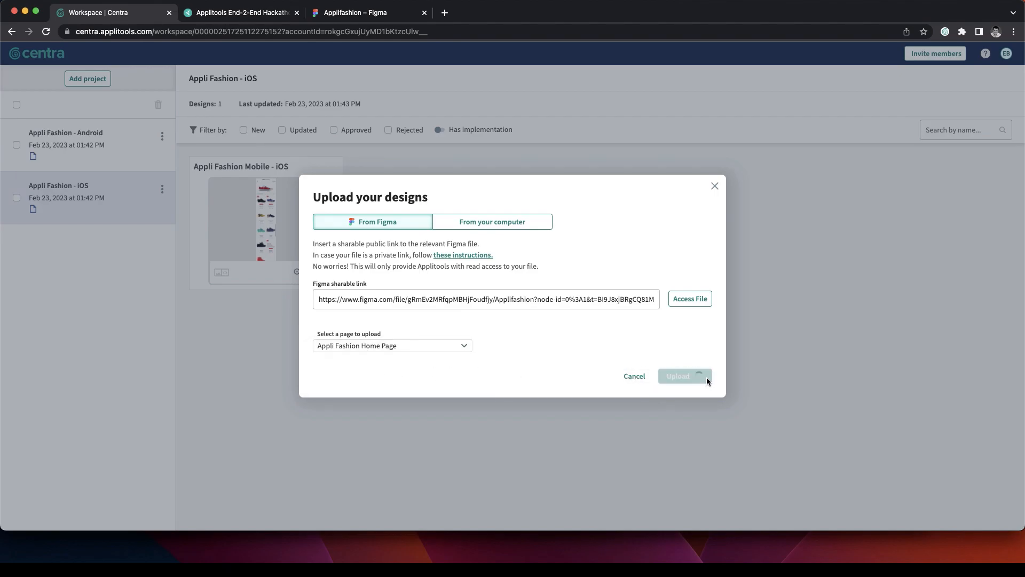
pyautogui.click(683, 375)
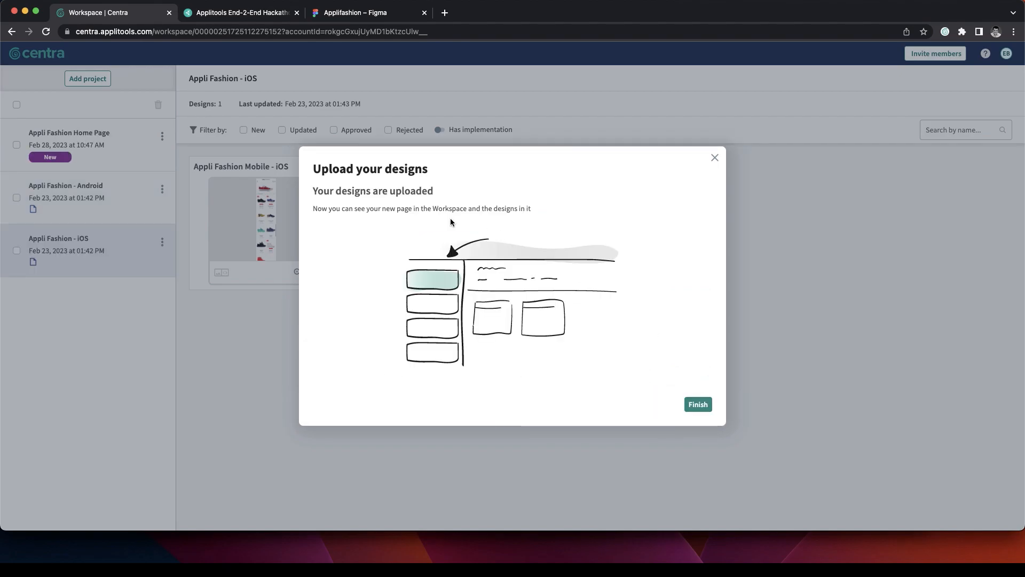
pyautogui.click(698, 404)
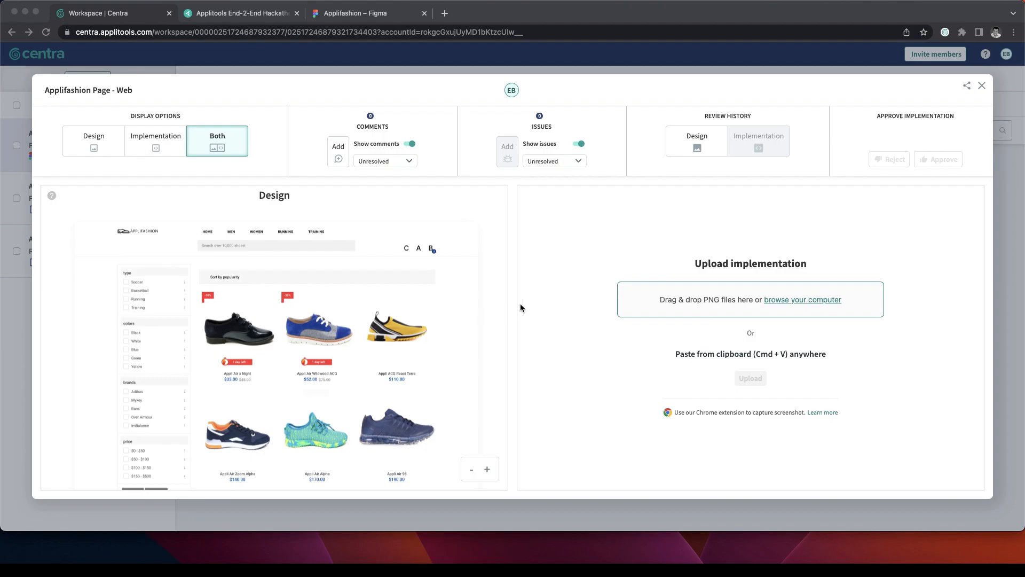
pyautogui.moveTo(760, 270)
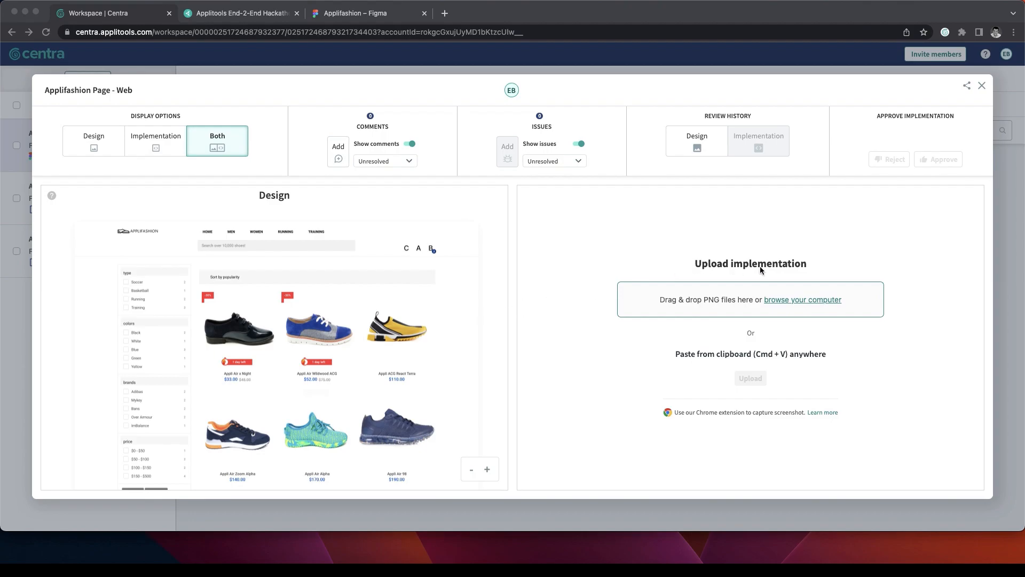
pyautogui.moveTo(93, 141)
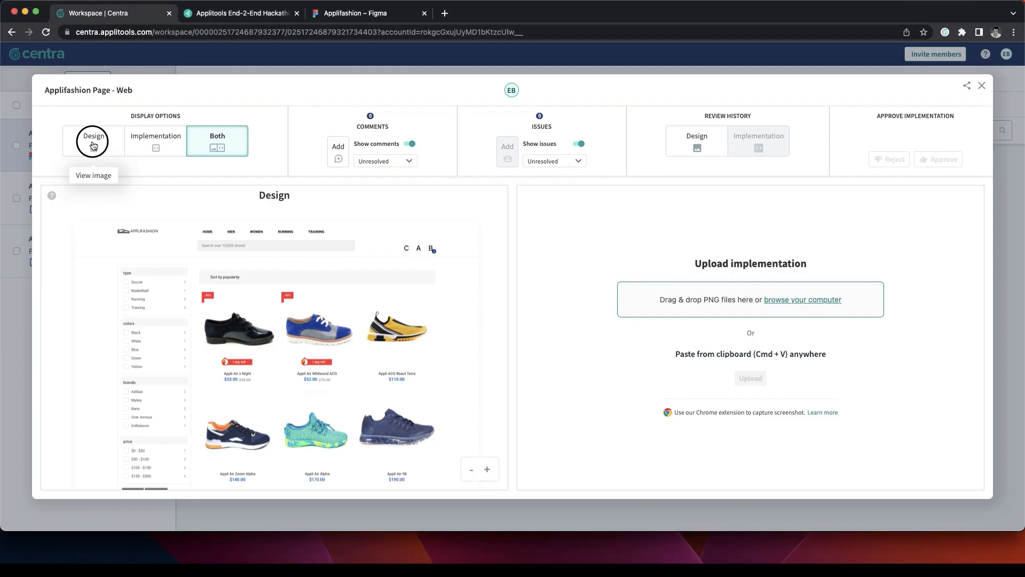
# - Switch Display Options to Implementation only, then back to Both
pyautogui.click(154, 139)
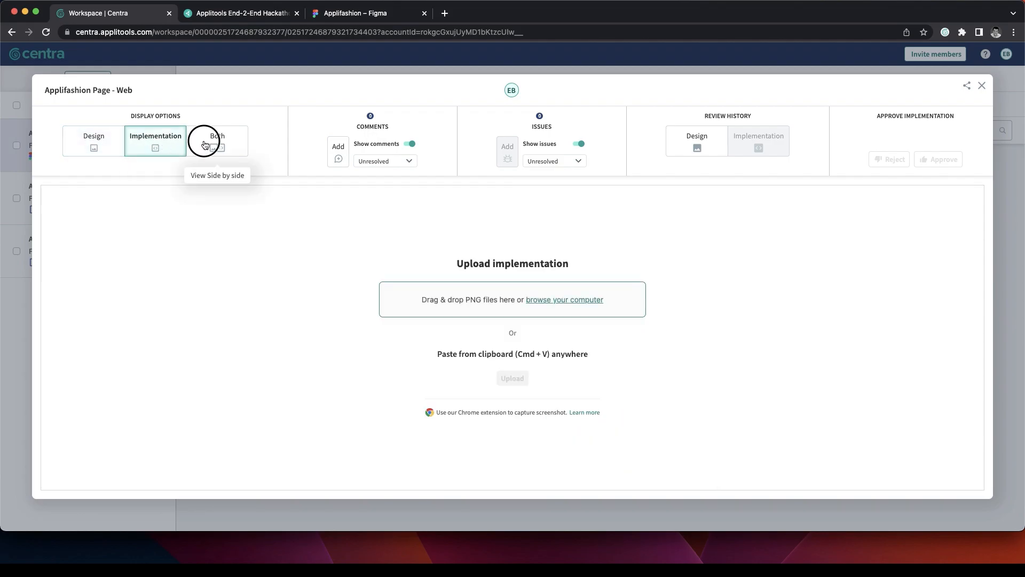
pyautogui.click(217, 140)
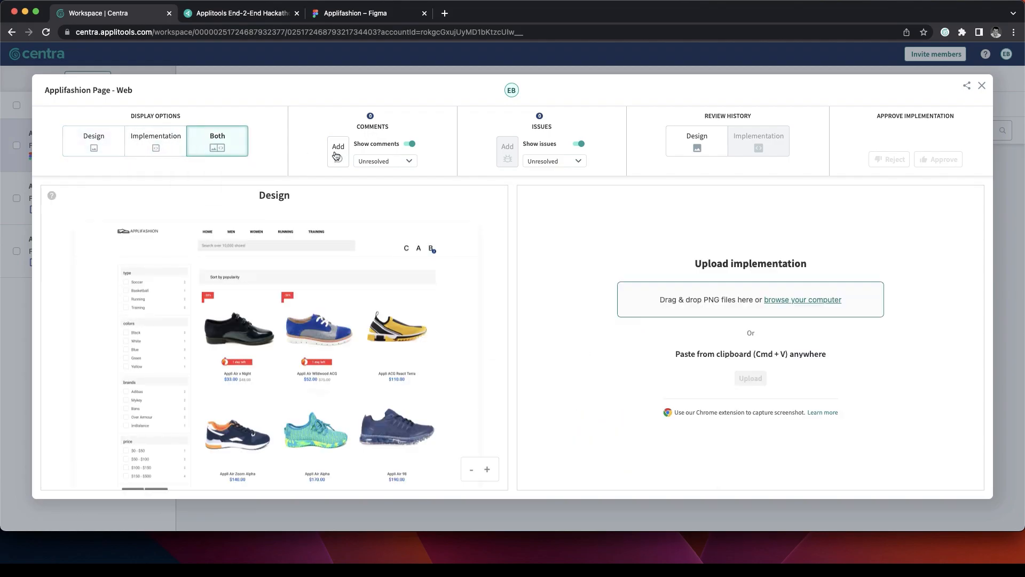
# - Post a 'Missing Icons' comment on the header icons and @-mention a teammate
pyautogui.click(337, 149)
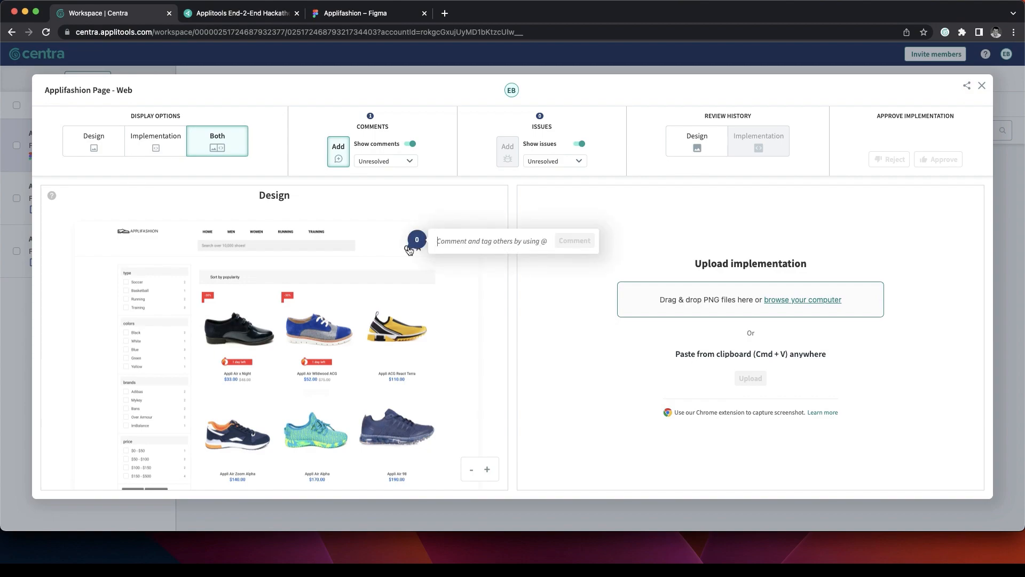
pyautogui.write('Missing Icons')
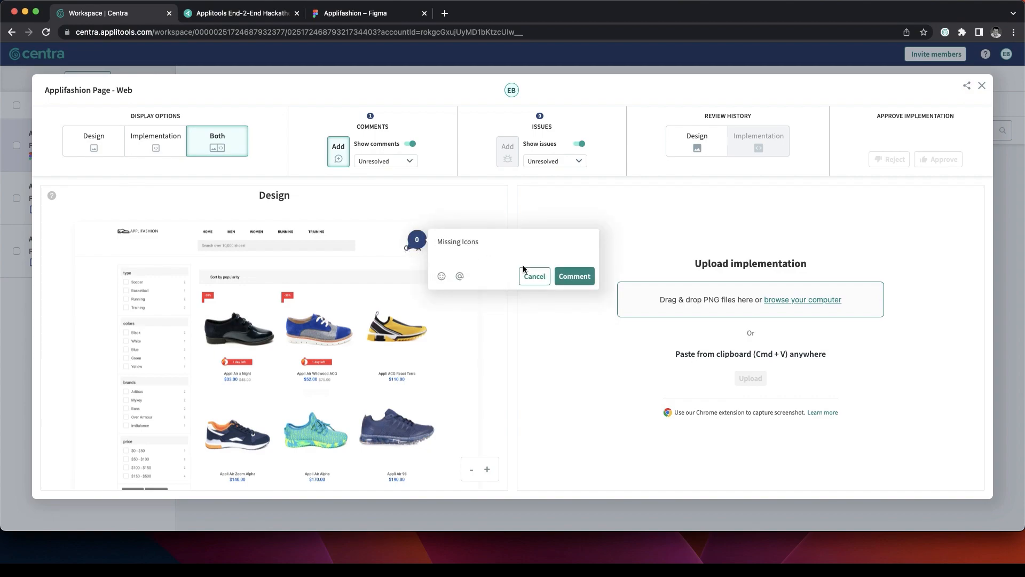
pyautogui.click(459, 275)
pyautogui.write('@Da')
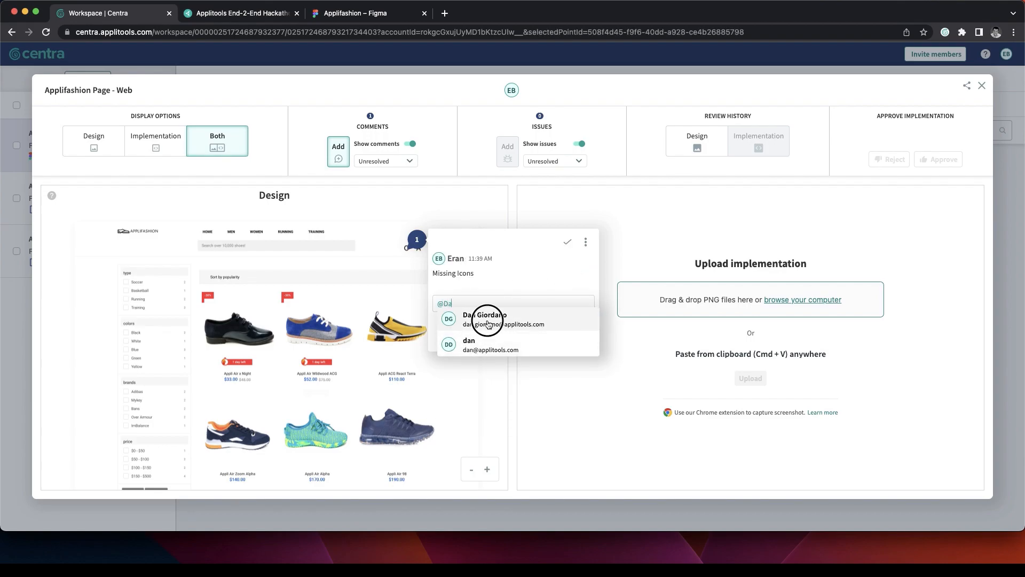
pyautogui.click(484, 318)
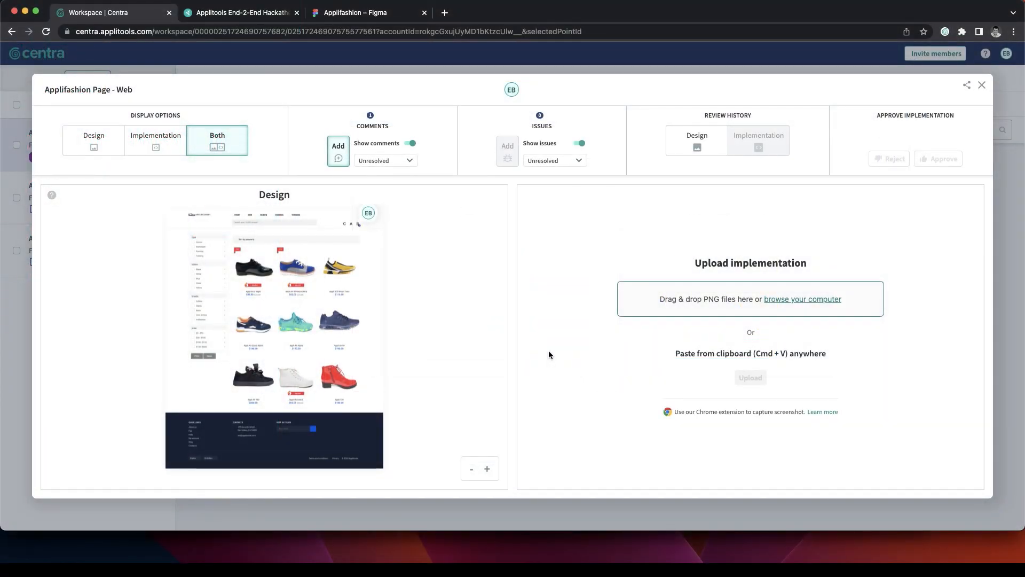
pyautogui.moveTo(762, 310)
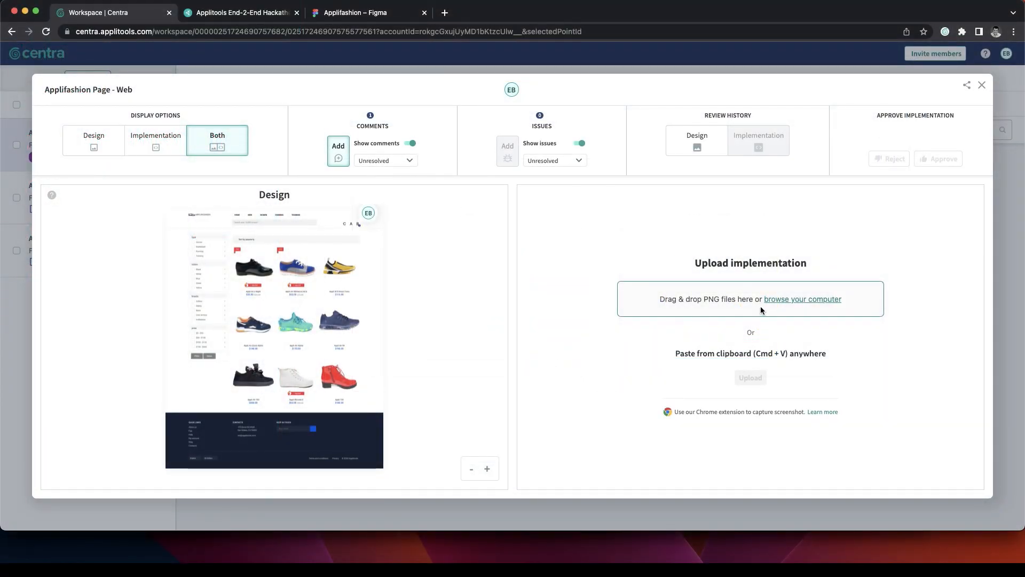
pyautogui.moveTo(801, 299)
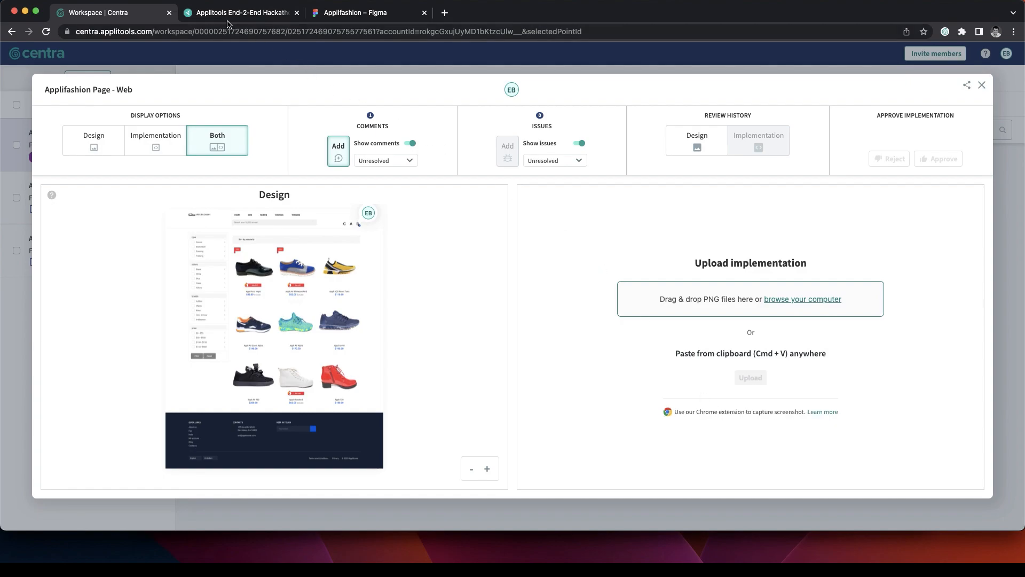
pyautogui.click(240, 12)
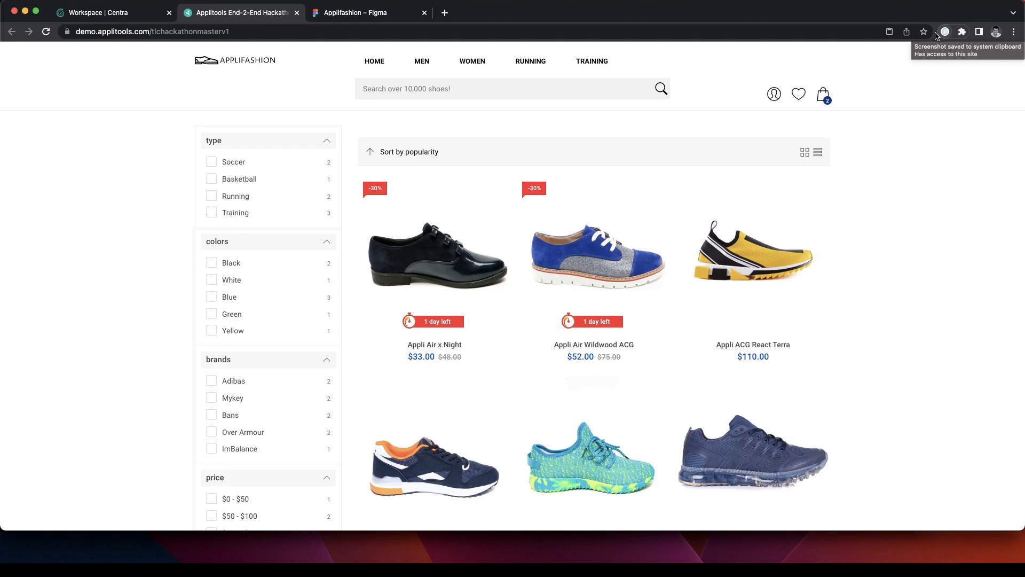
# - Return to the Centra design review with the page screenshot on the clipboard
pyautogui.click(110, 12)
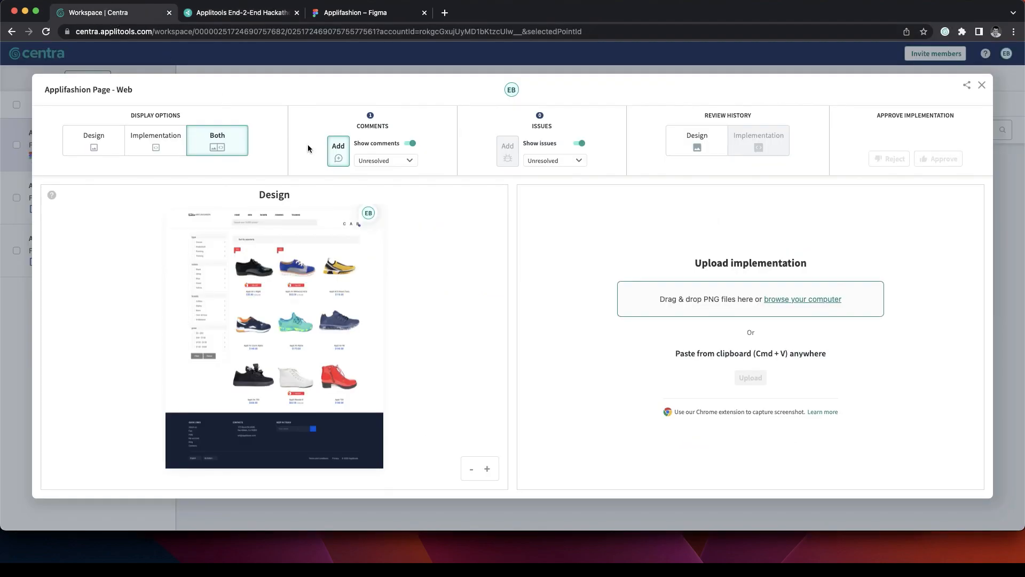
pyautogui.moveTo(647, 262)
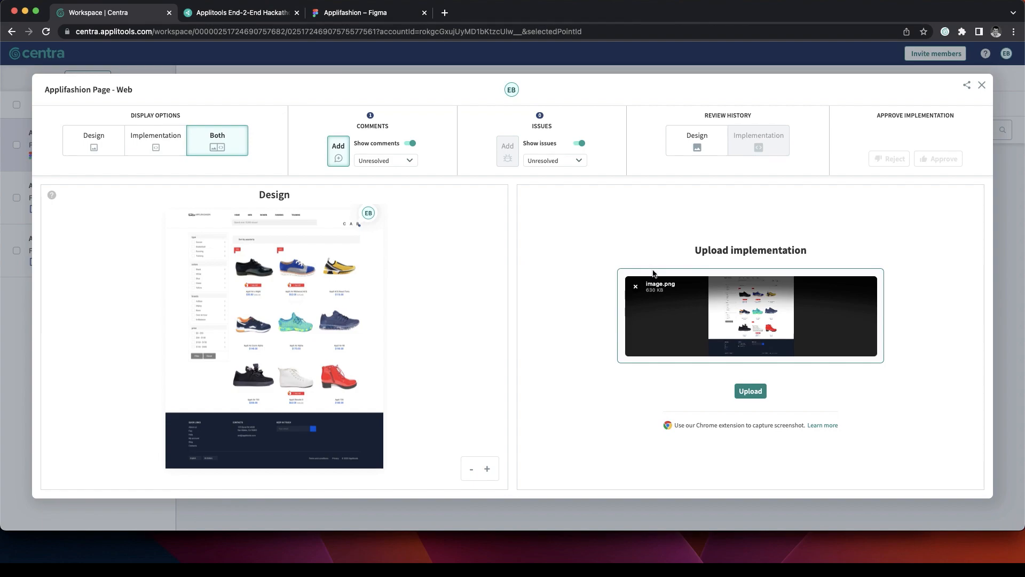
pyautogui.moveTo(756, 296)
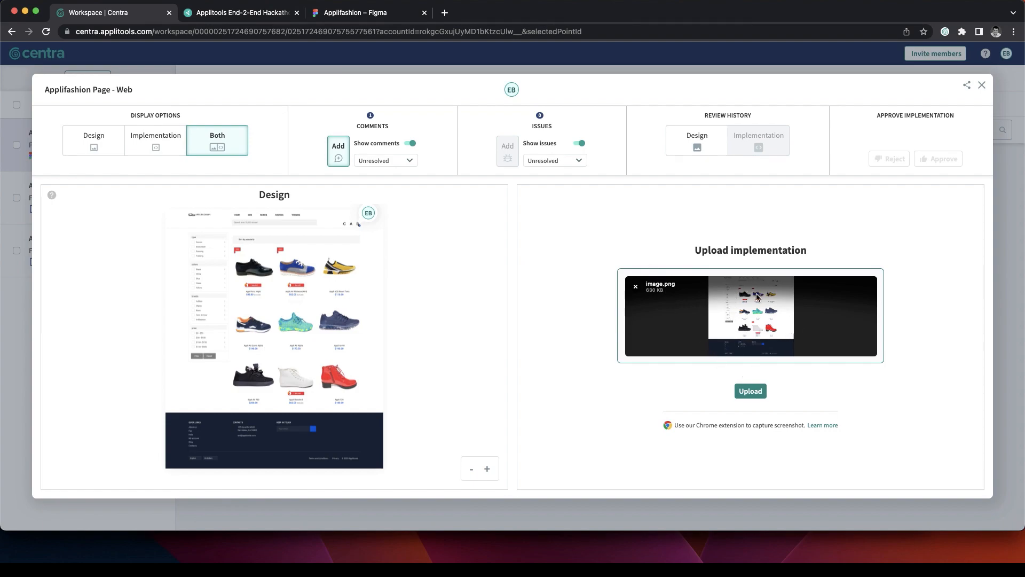
# - Upload the pasted demo-site screenshot as the web design's implementation
pyautogui.click(750, 391)
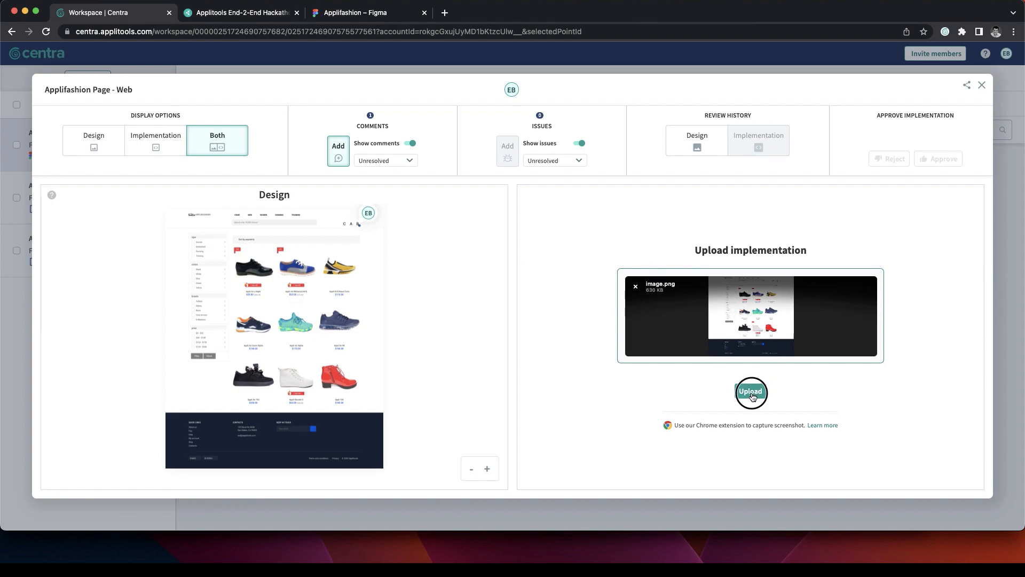
pyautogui.click(750, 392)
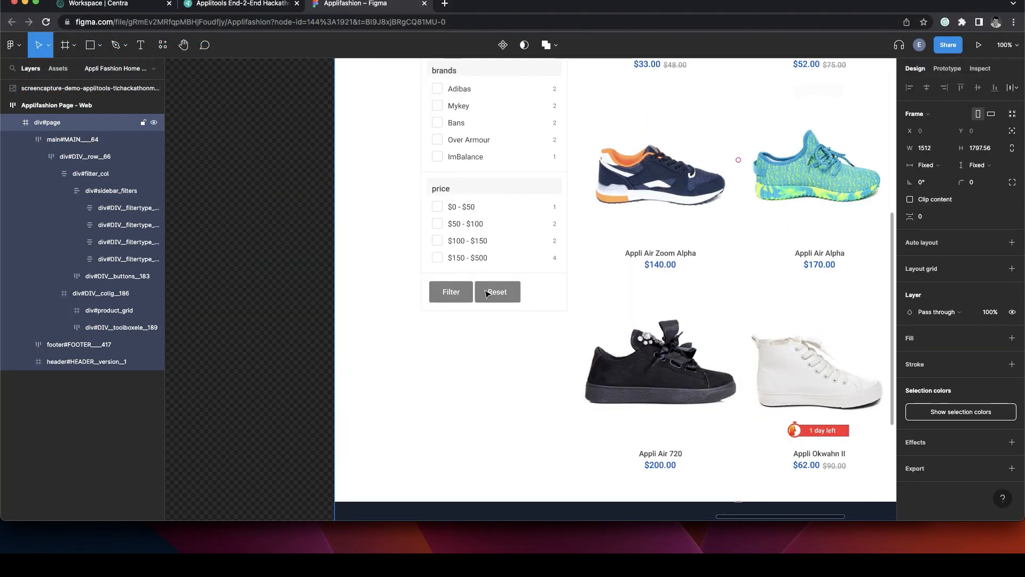
# - Select the DIV_buttons group and then the Filter button for restyling
pyautogui.click(71, 139)
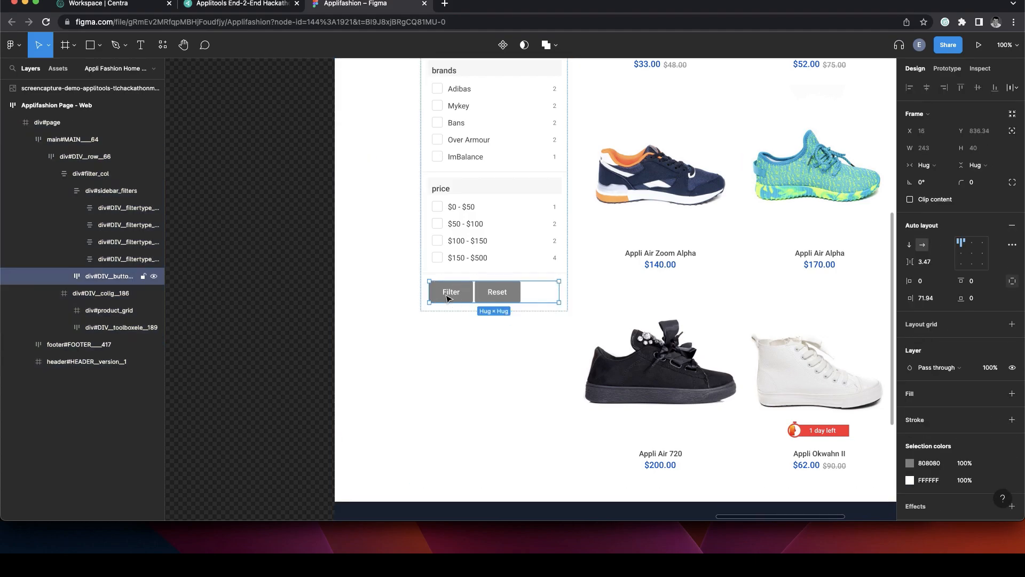
pyautogui.click(910, 462)
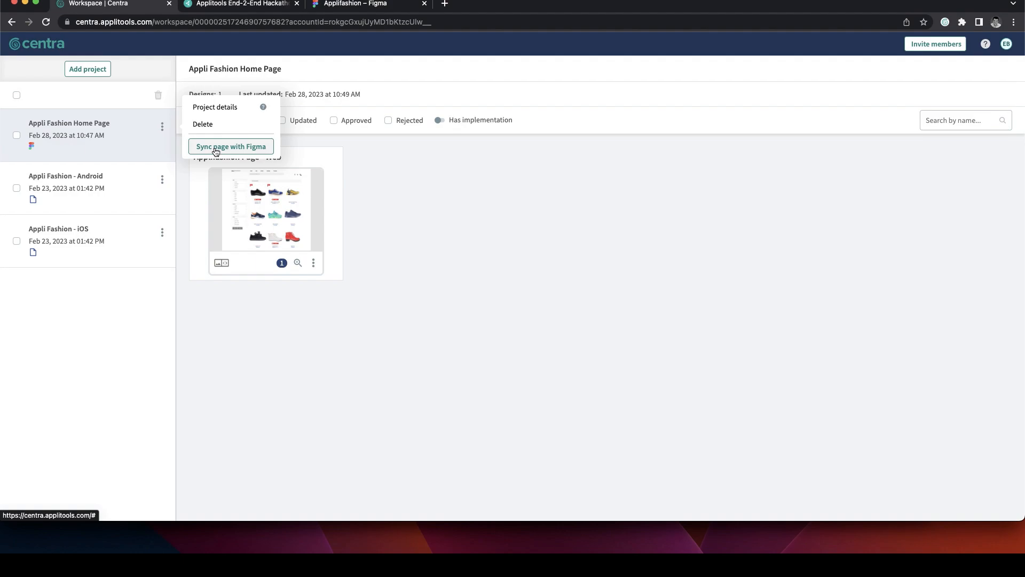
# - Sync the page with Figma and open the Updated Applifashion Page - Web design
pyautogui.click(230, 147)
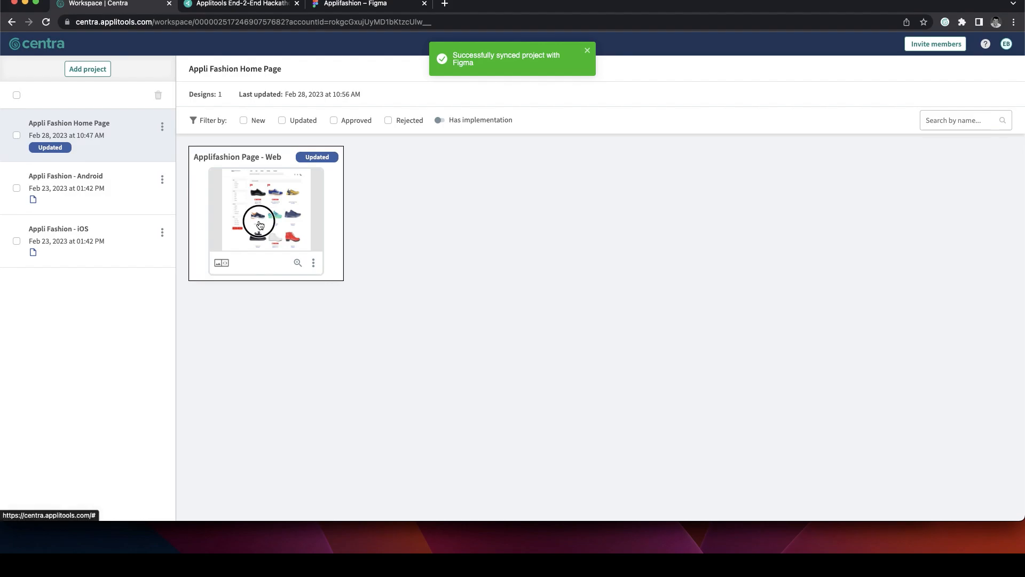
pyautogui.click(265, 210)
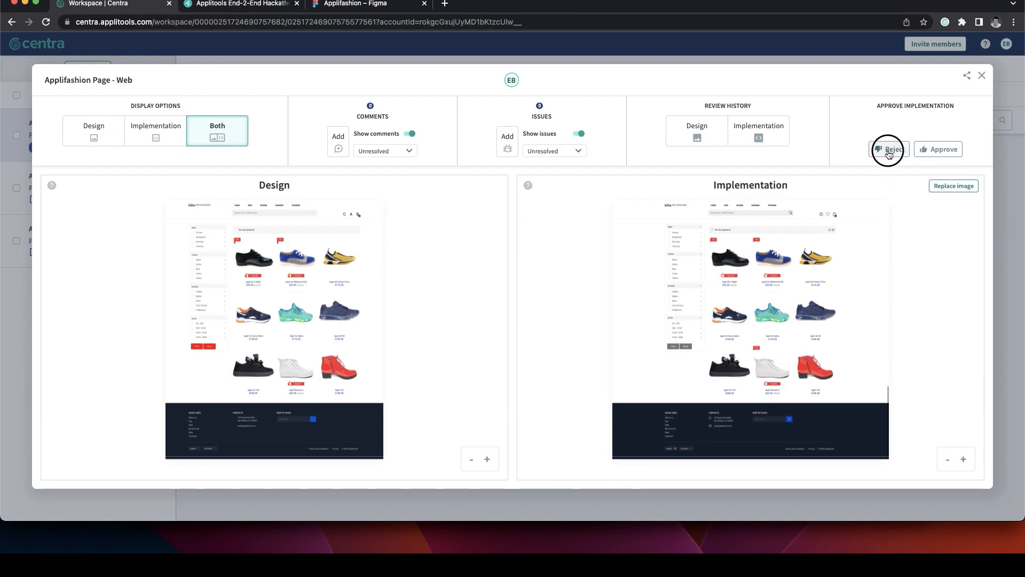
# - Reject the current Applifashion Page - Web implementation in the Approve Implementation section
pyautogui.click(887, 149)
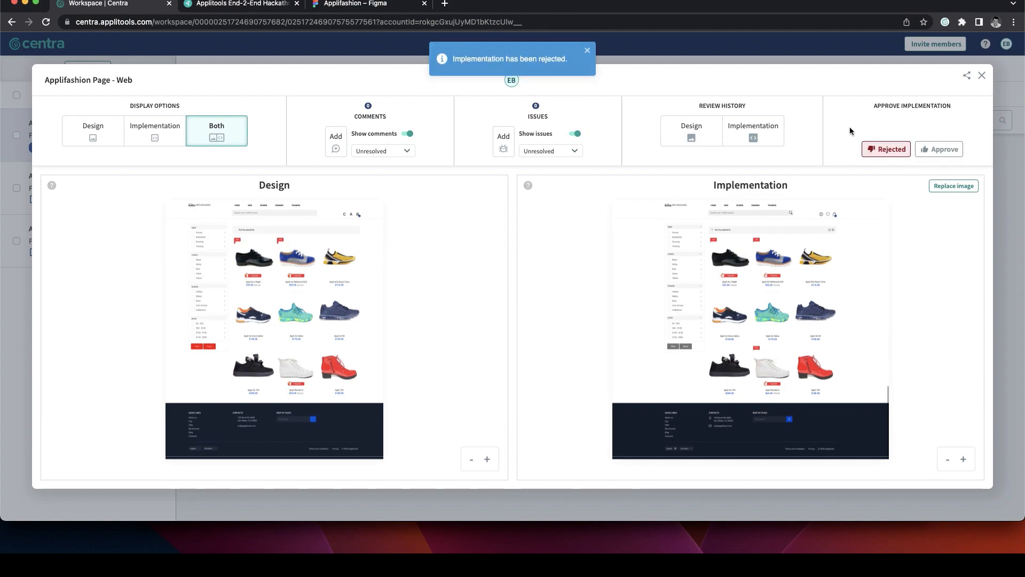
pyautogui.moveTo(622, 313)
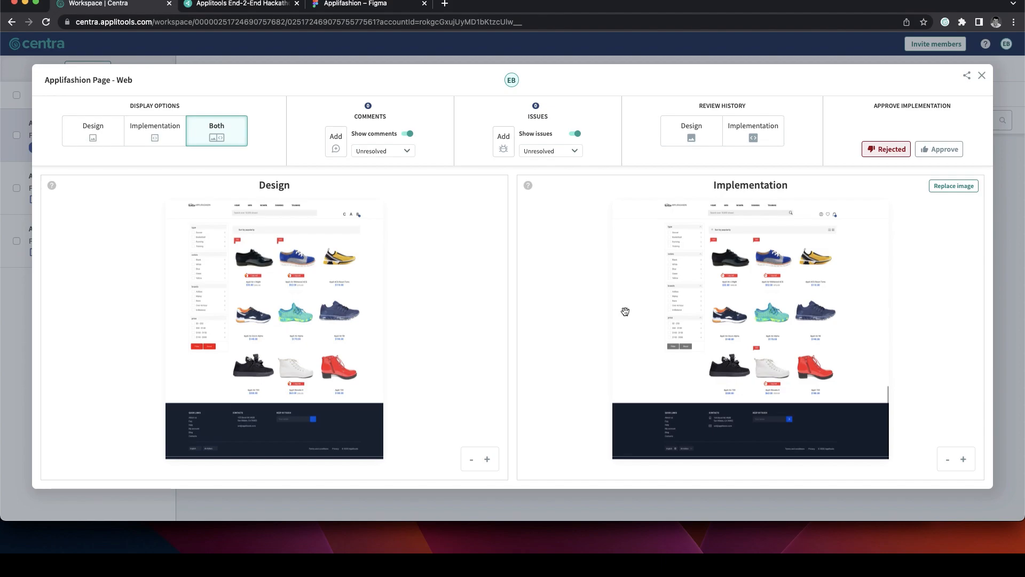
# - Capture a Centra screenshot of the demo product page showing red Filter and Reset buttons
pyautogui.click(241, 13)
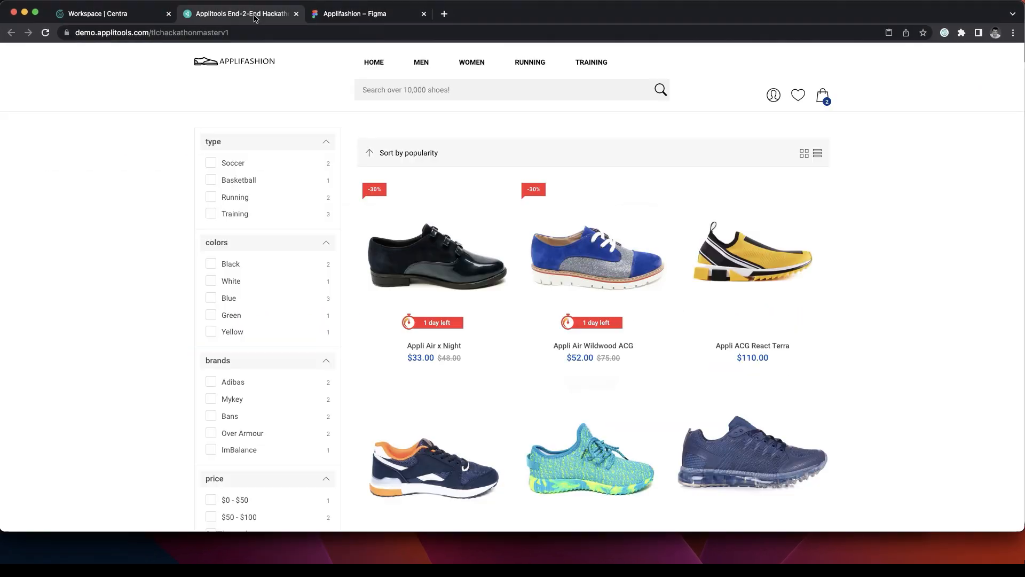
pyautogui.scroll(-3)
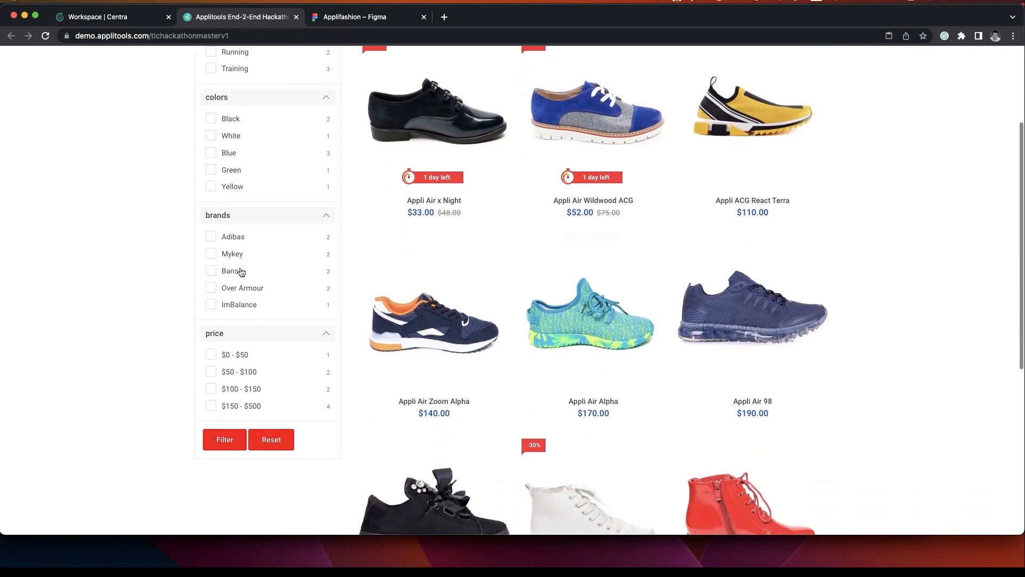
pyautogui.scroll(-3)
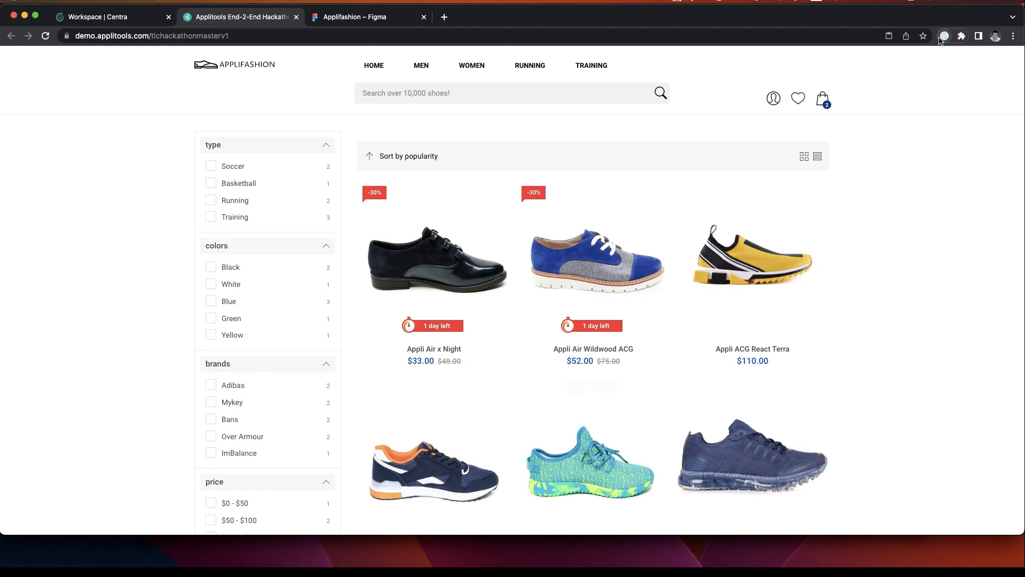
pyautogui.scroll(-3)
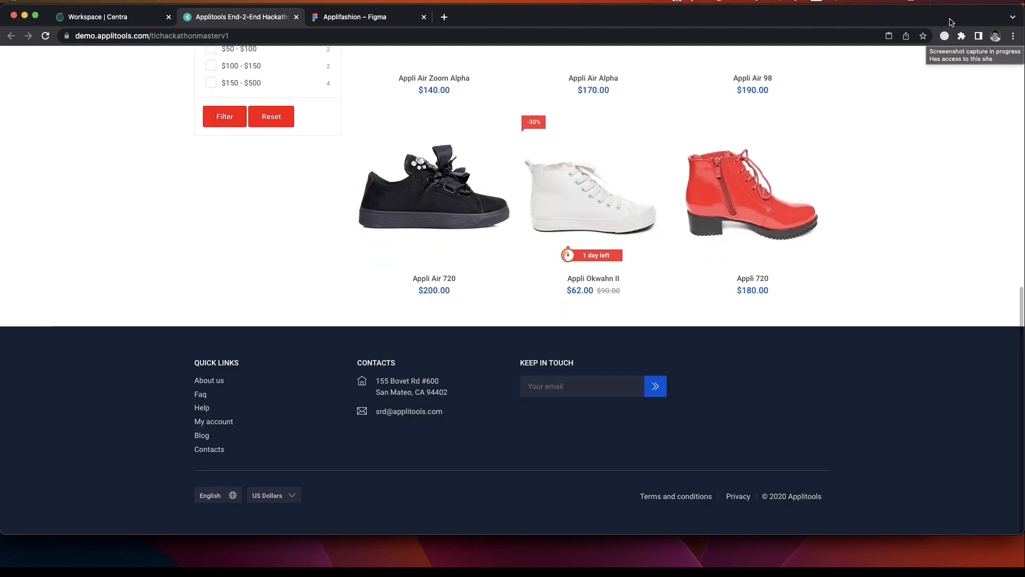
pyautogui.click(111, 16)
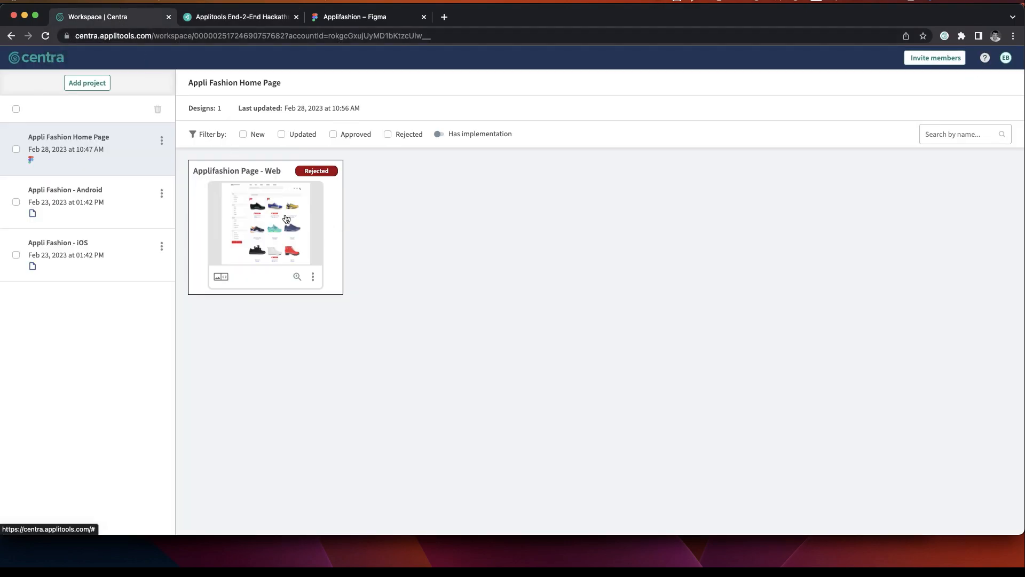
# - Replace the rejected implementation image of Applifashion Page - Web with the new image.png screenshot
pyautogui.click(264, 225)
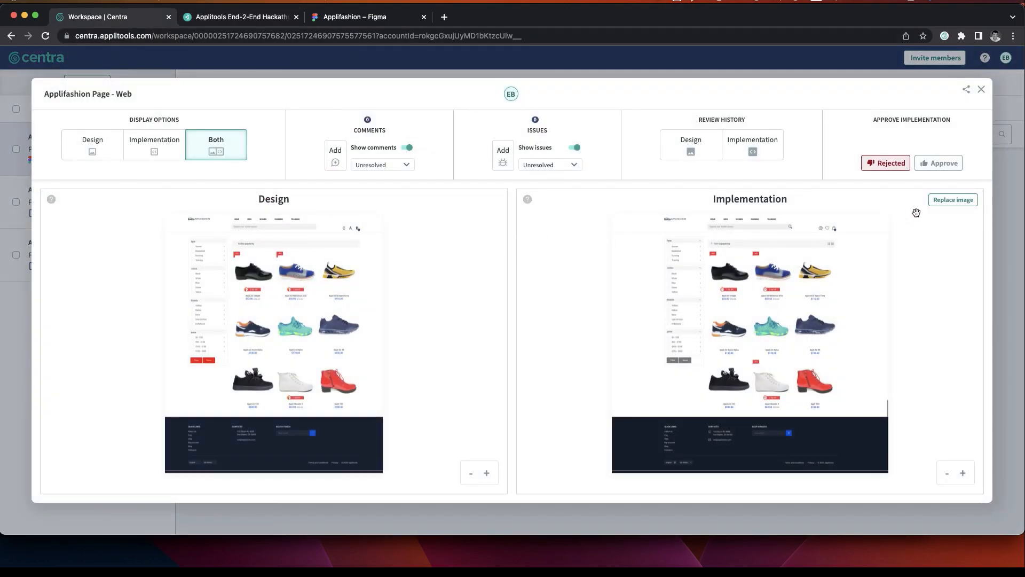
pyautogui.click(951, 200)
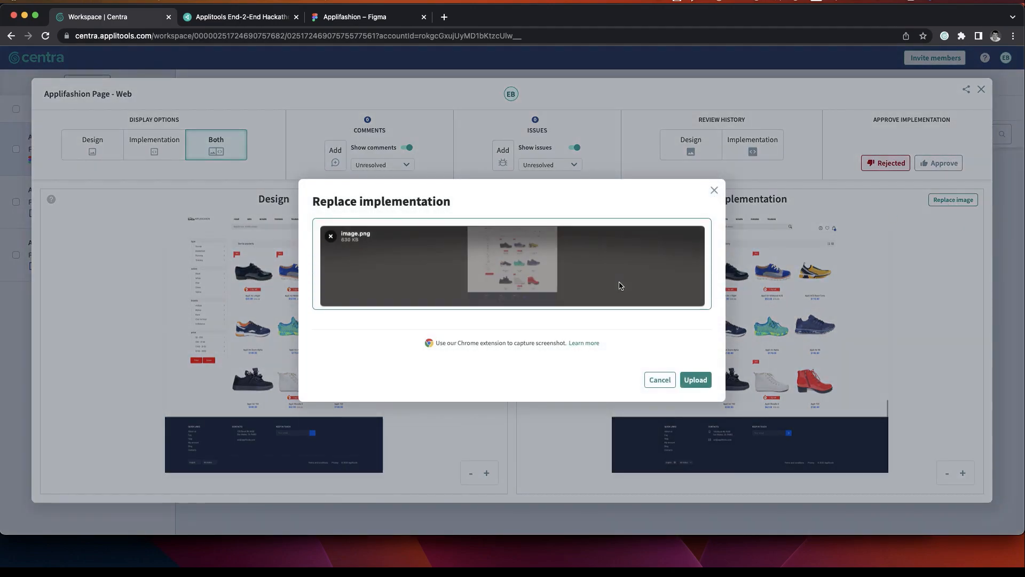
pyautogui.click(694, 379)
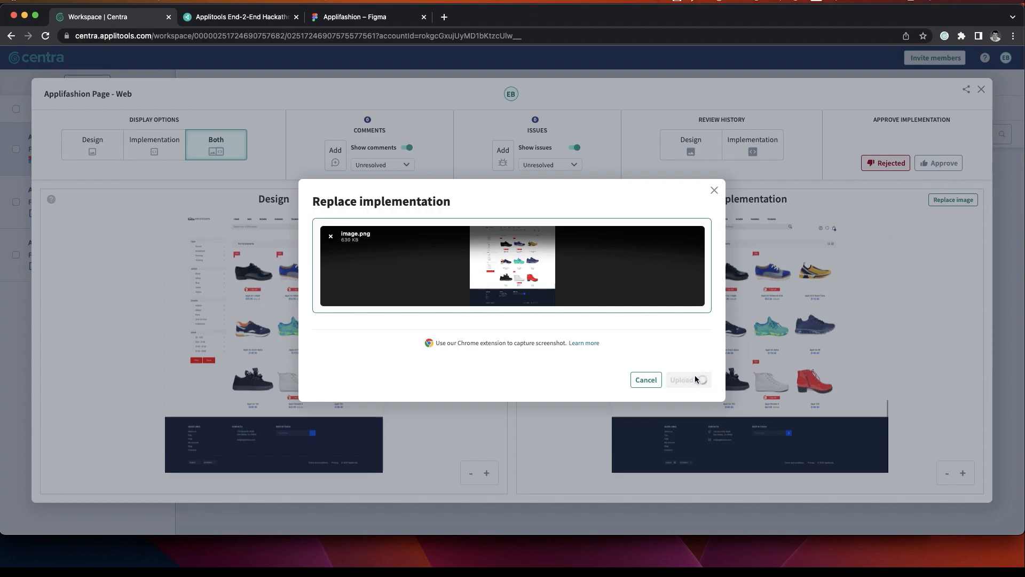
pyautogui.click(645, 379)
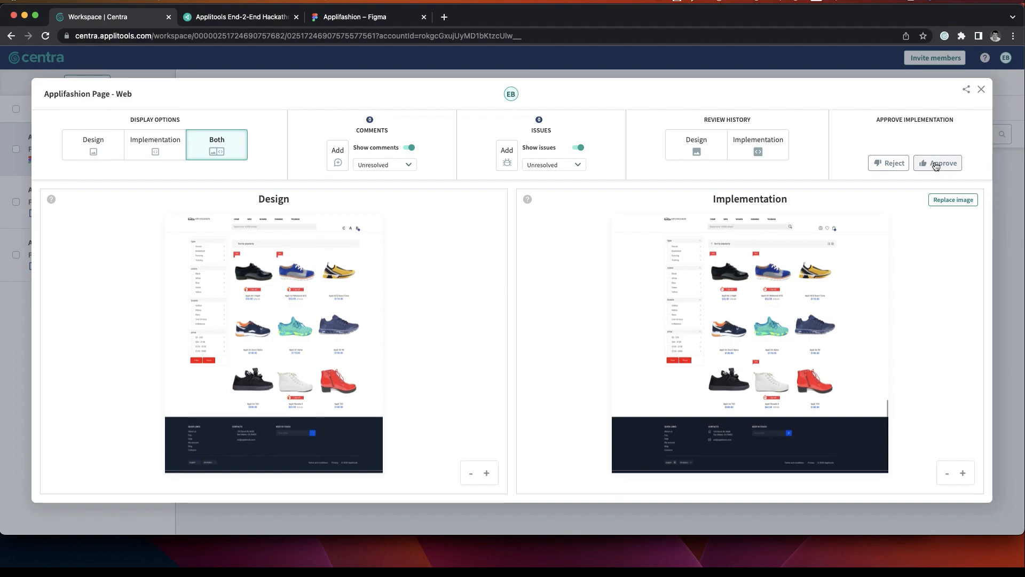
# - Approve the new implementation against the design
pyautogui.click(937, 163)
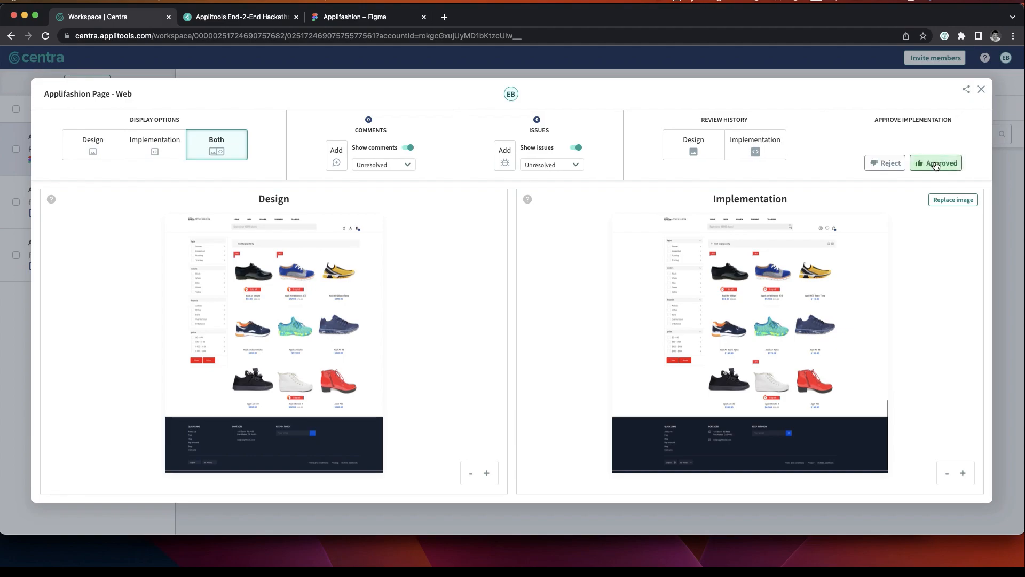
pyautogui.click(940, 162)
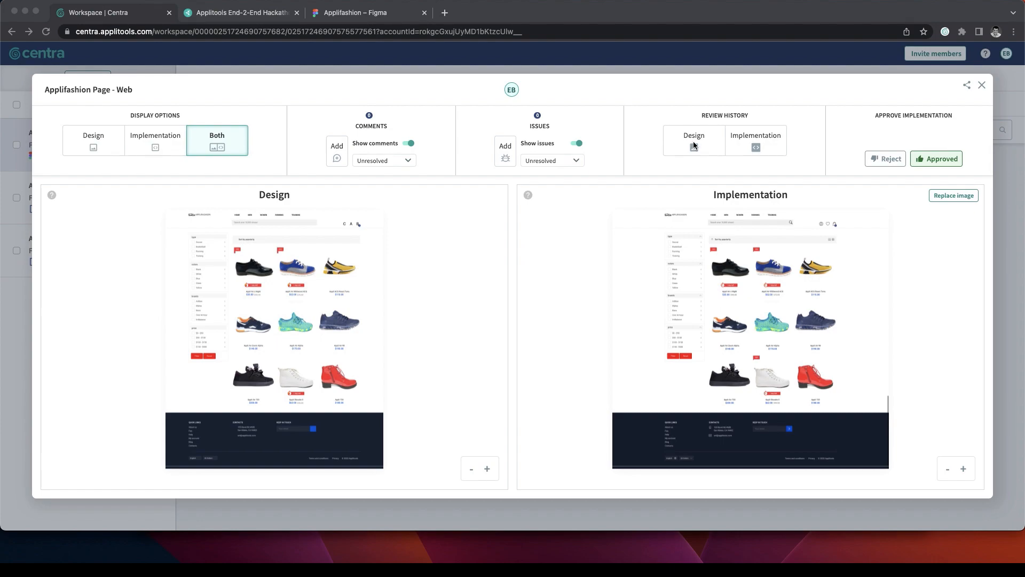
# - Compare the Feb 28, 10:47 AM design version with the current one in design history
pyautogui.click(693, 136)
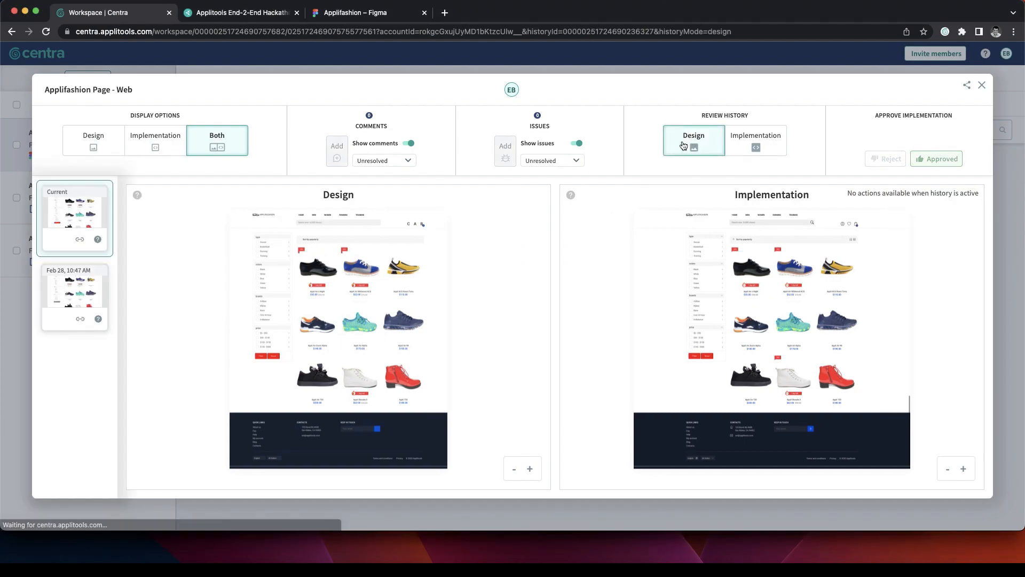
pyautogui.click(74, 295)
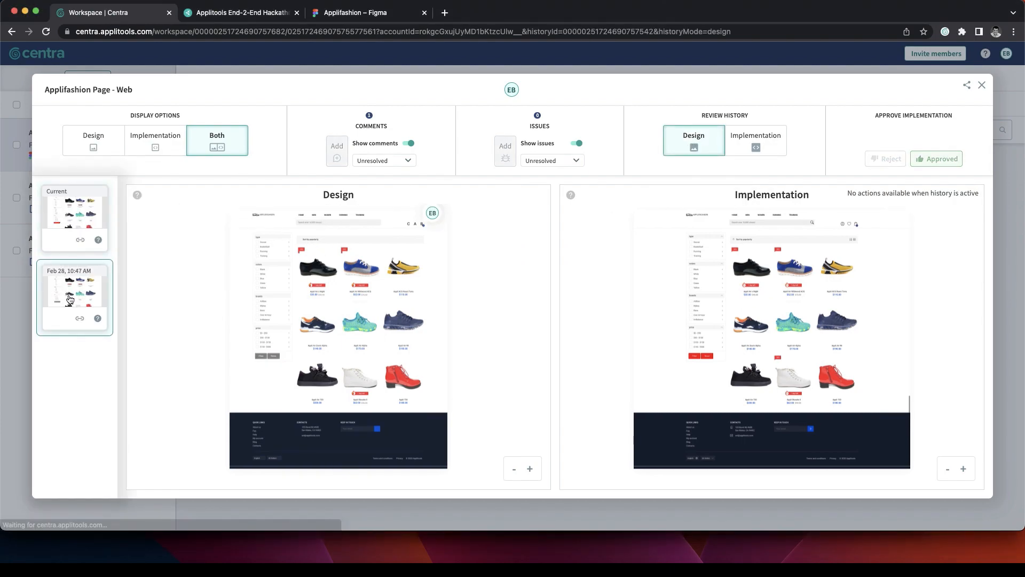
pyautogui.click(74, 218)
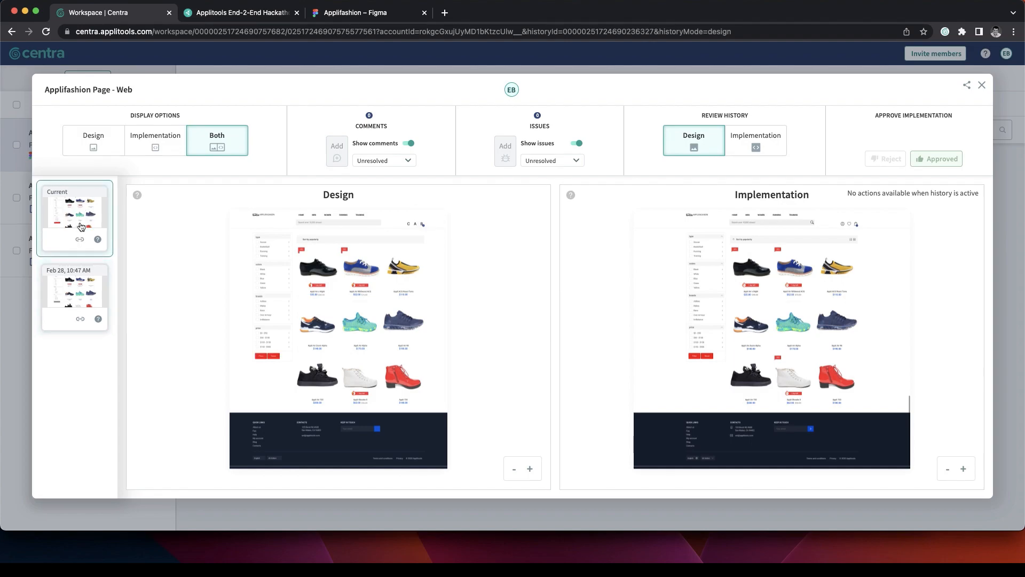
# - Browse the implementation history and return to the project overview
pyautogui.click(755, 138)
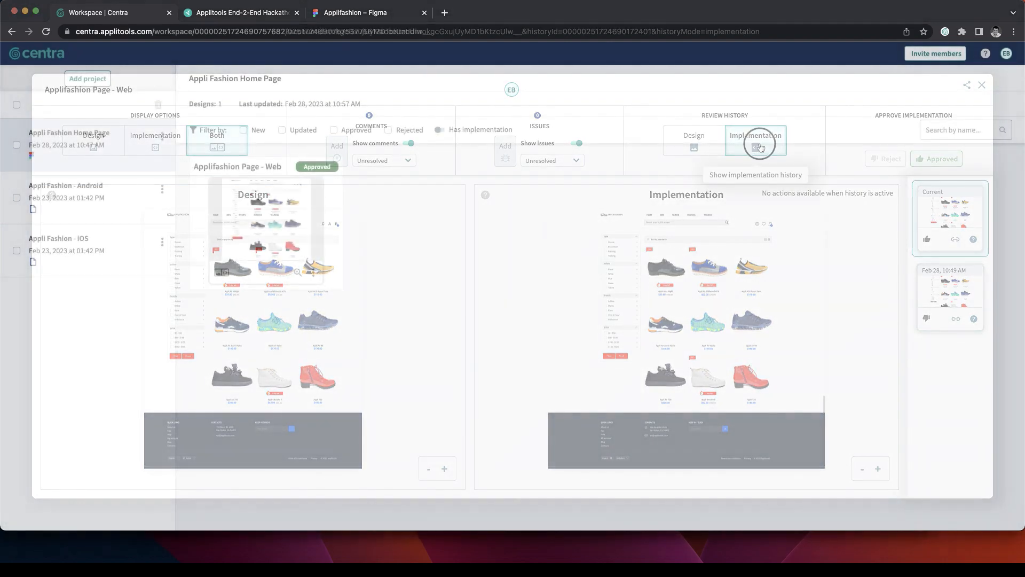
pyautogui.click(982, 85)
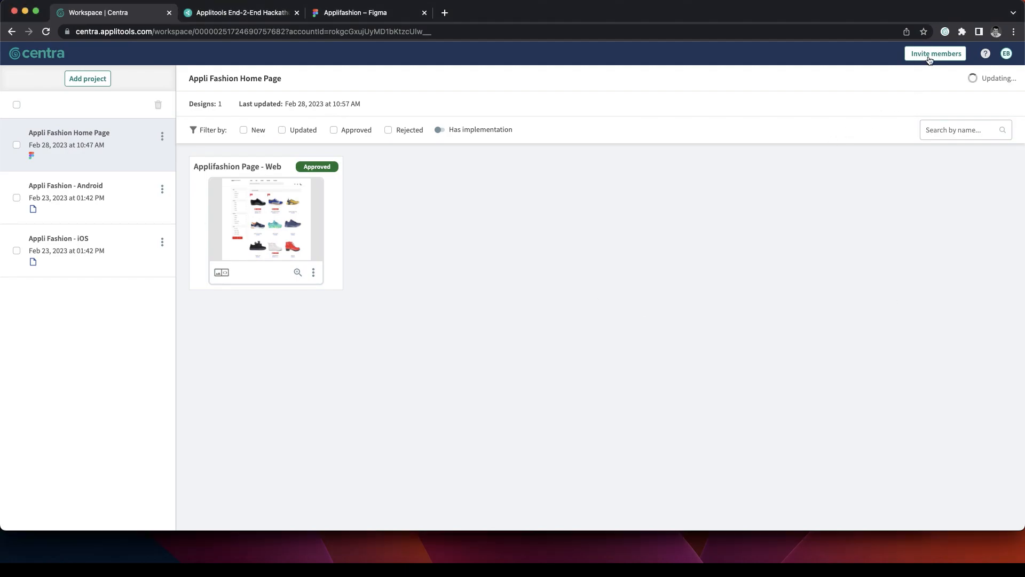
# - Invite teammates by email to the workspace and dismiss the success notice
pyautogui.click(935, 53)
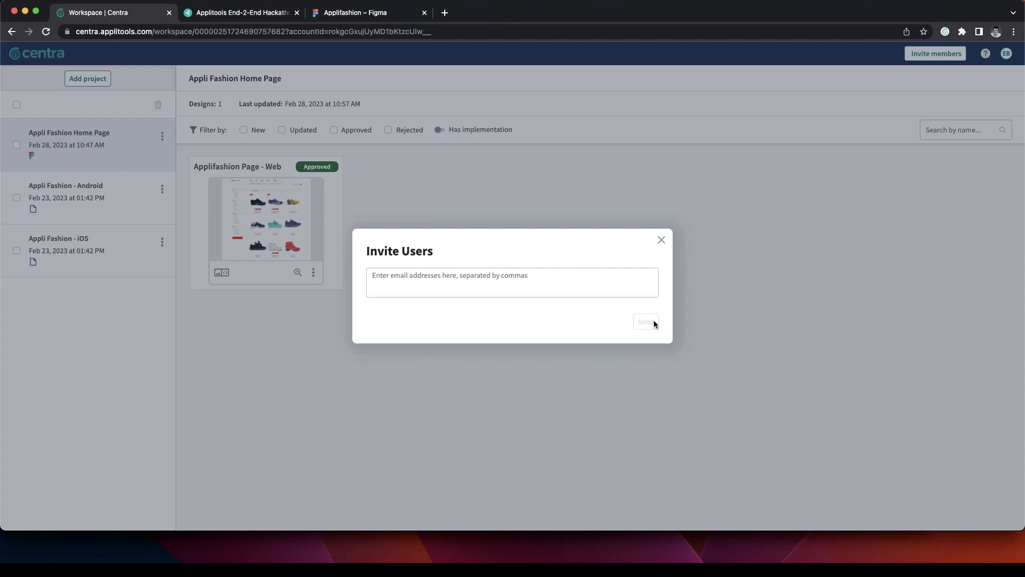
pyautogui.click(645, 322)
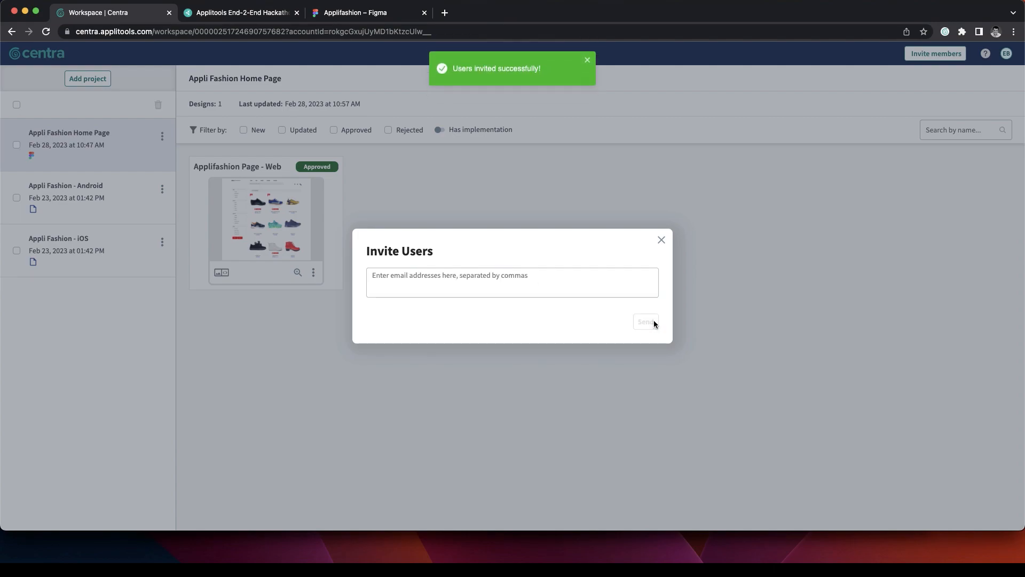
pyautogui.click(661, 239)
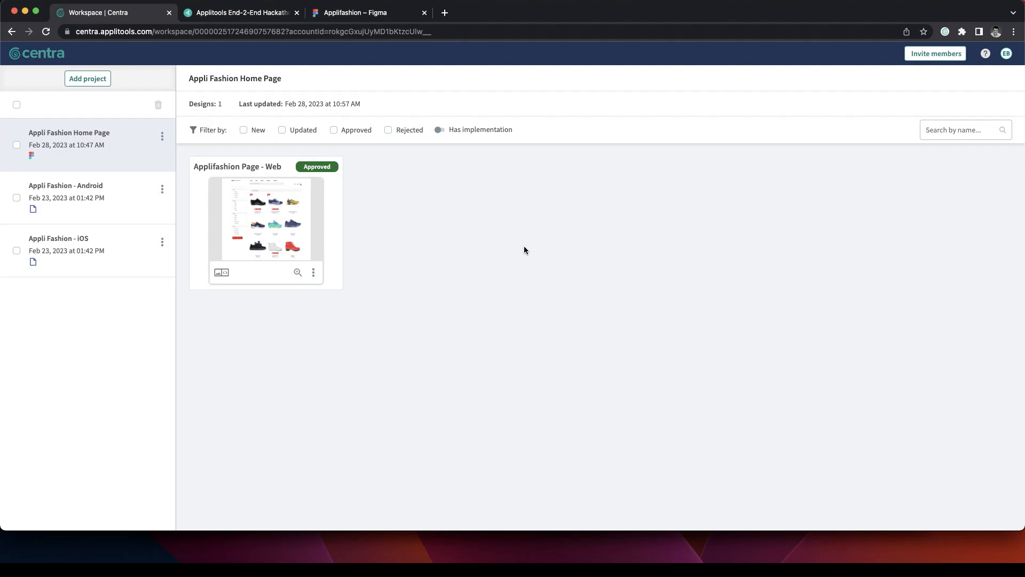
pyautogui.moveTo(986, 53)
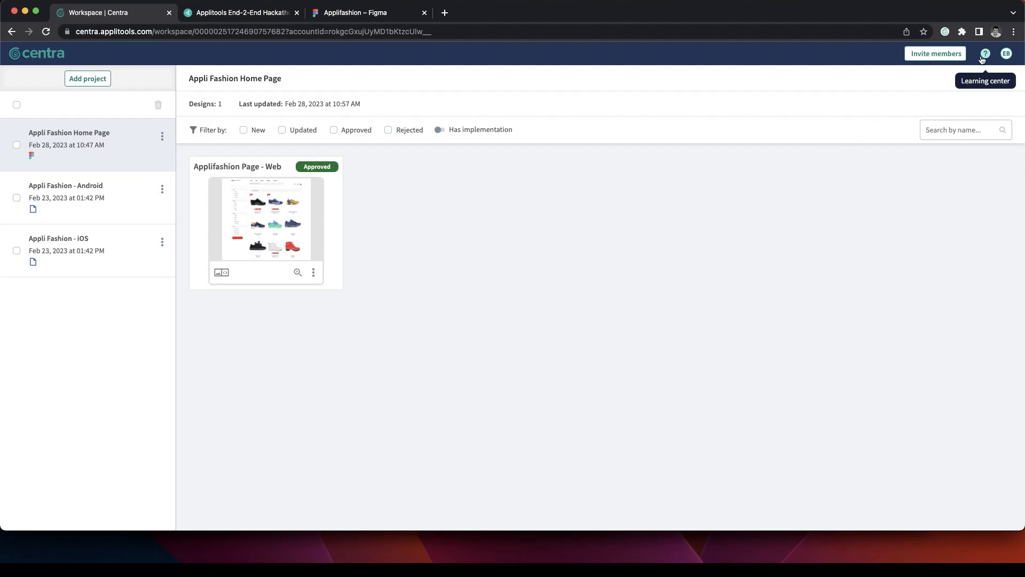